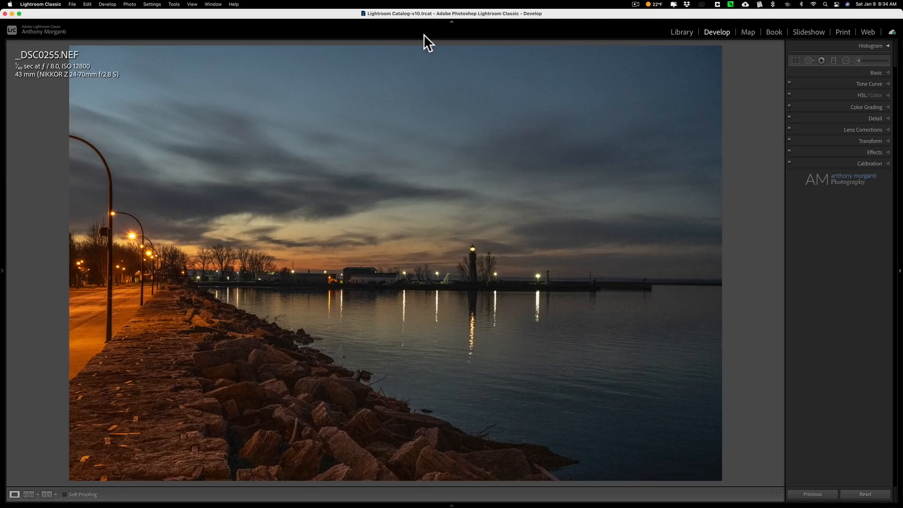
Step: Expand the Basic panel to reveal the tone settings on the night lighthouse photo
click(225, 92)
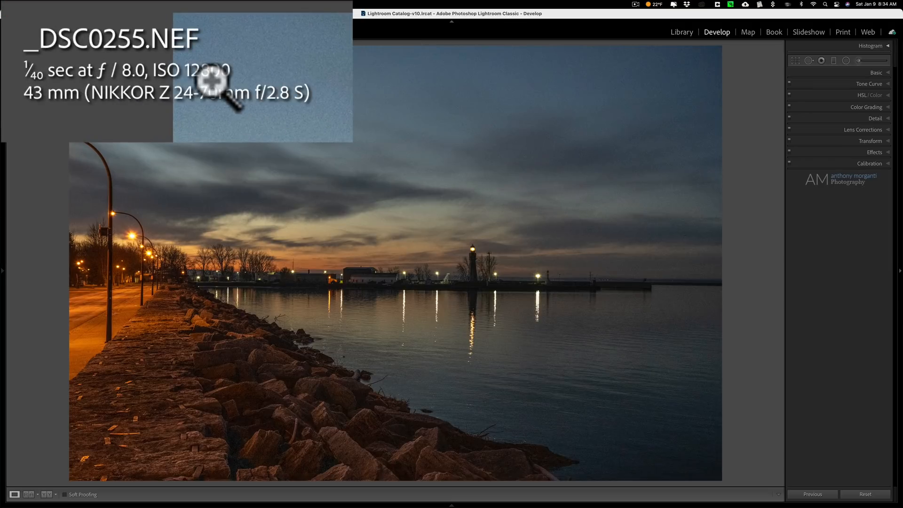
mouse_move(190, 110)
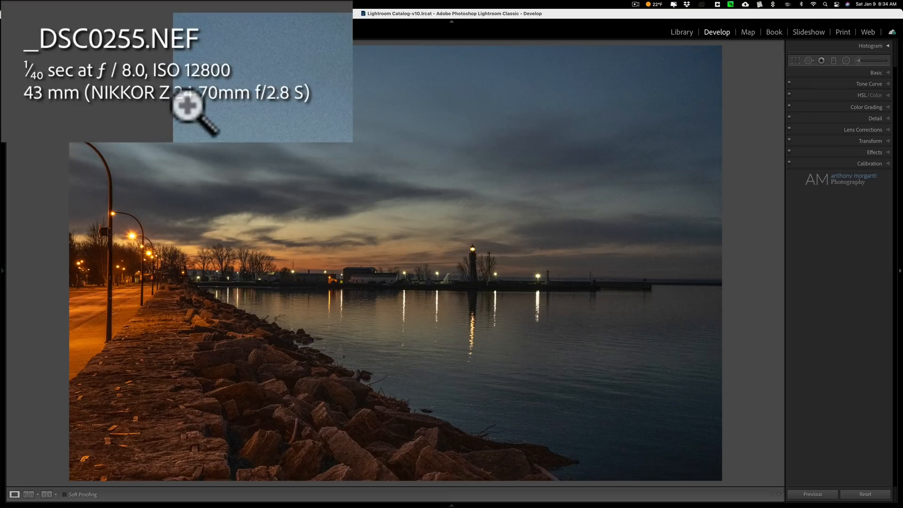
mouse_move(473, 197)
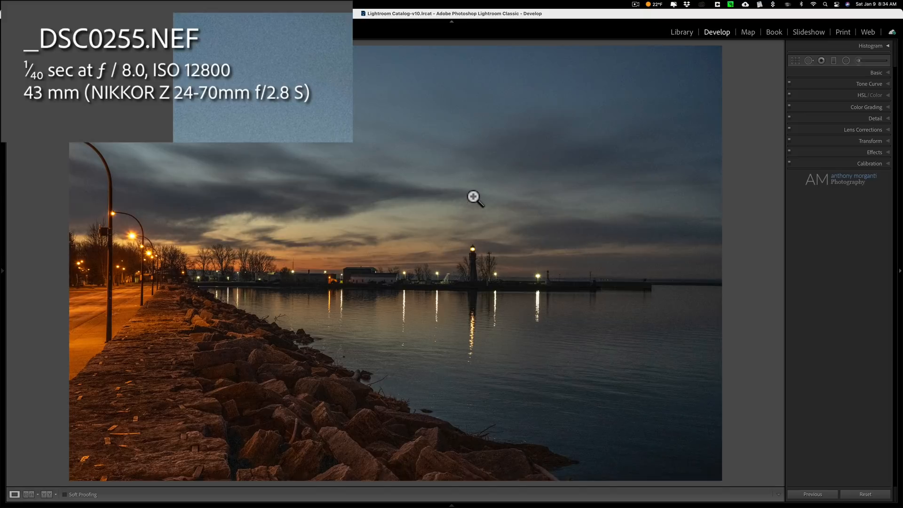
mouse_move(485, 192)
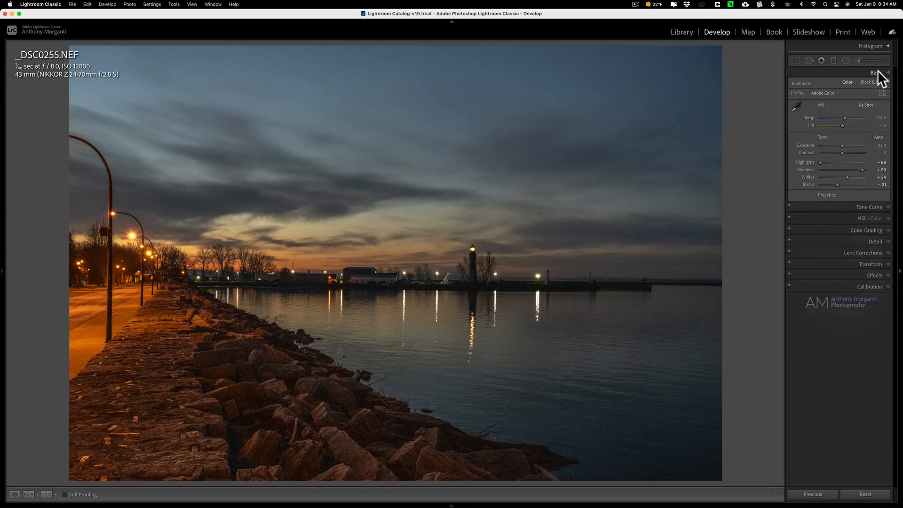
Step: Check in the Detail panel that Sharpening Amount and Luminance are 0, then collapse it
click(874, 118)
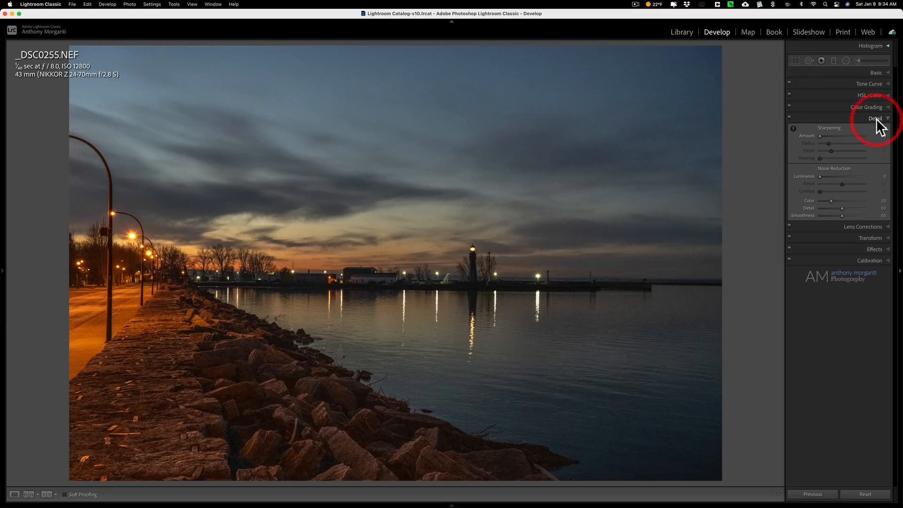
click(875, 118)
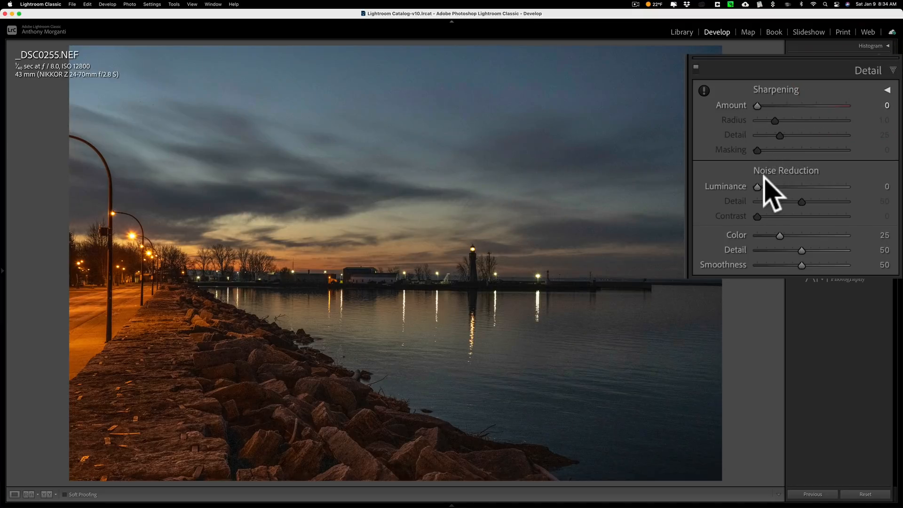
mouse_move(748, 253)
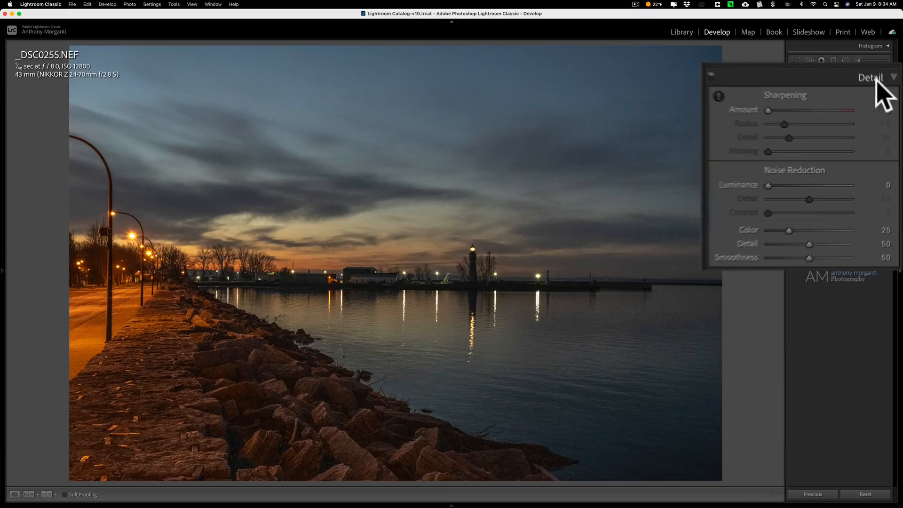
click(875, 118)
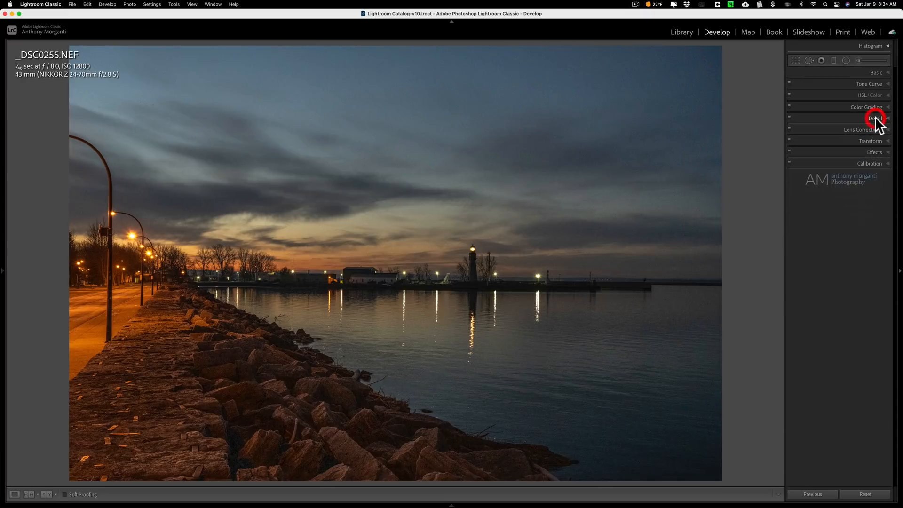
click(874, 118)
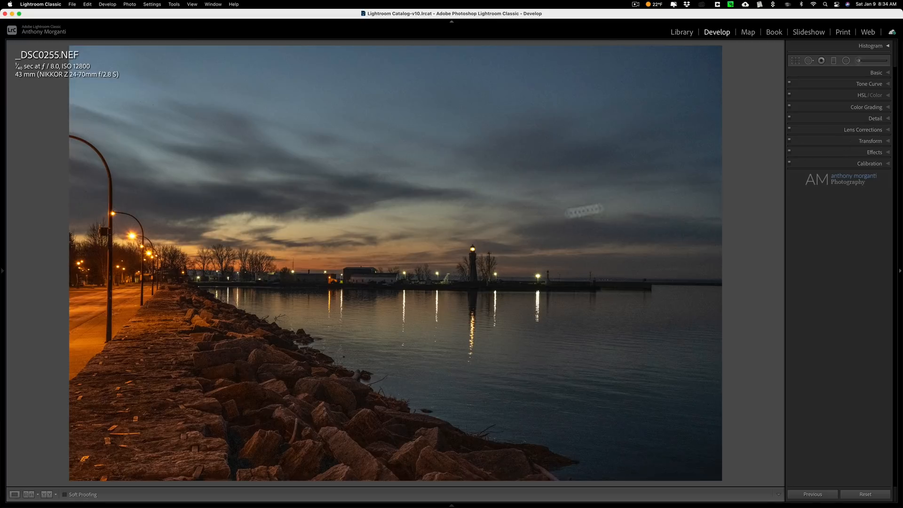
click(864, 129)
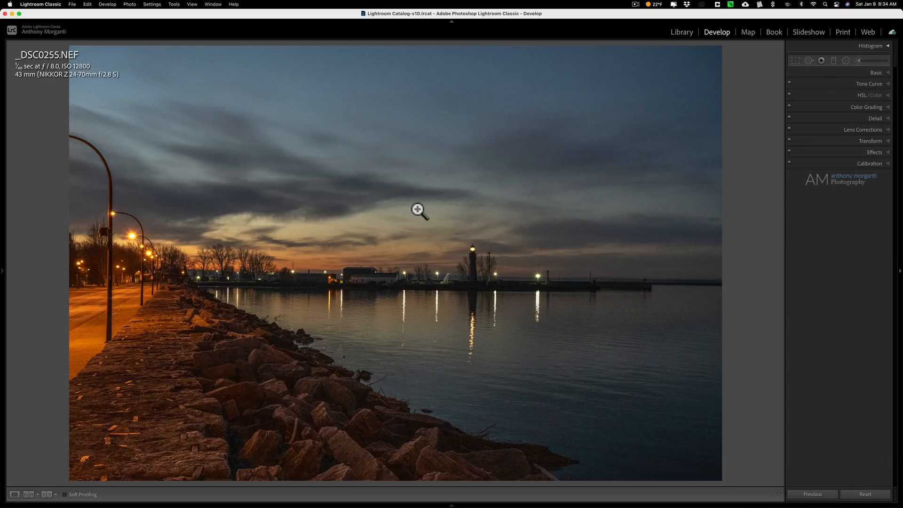
mouse_move(394, 186)
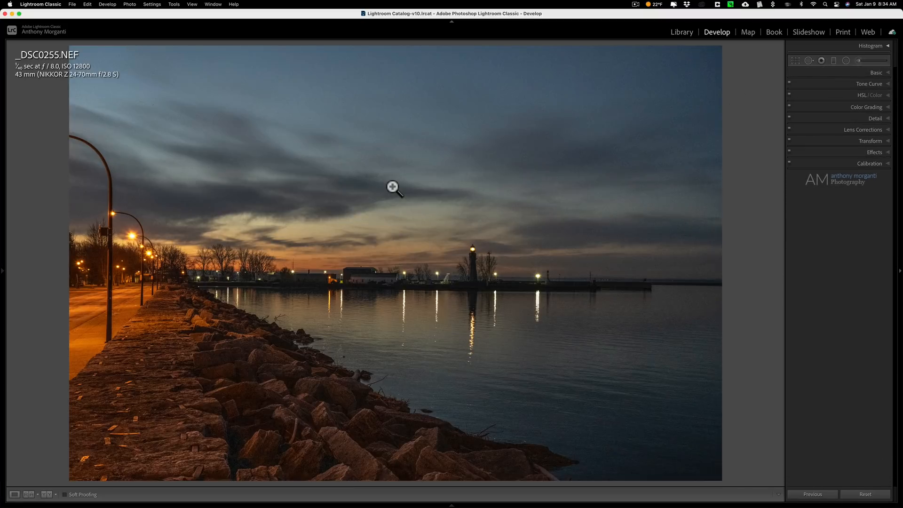
Step: Send a copy with Lightroom adjustments, 16-bit ProPhoto TIFF, to Topaz DeNoise AI via Edit In
right_click(393, 187)
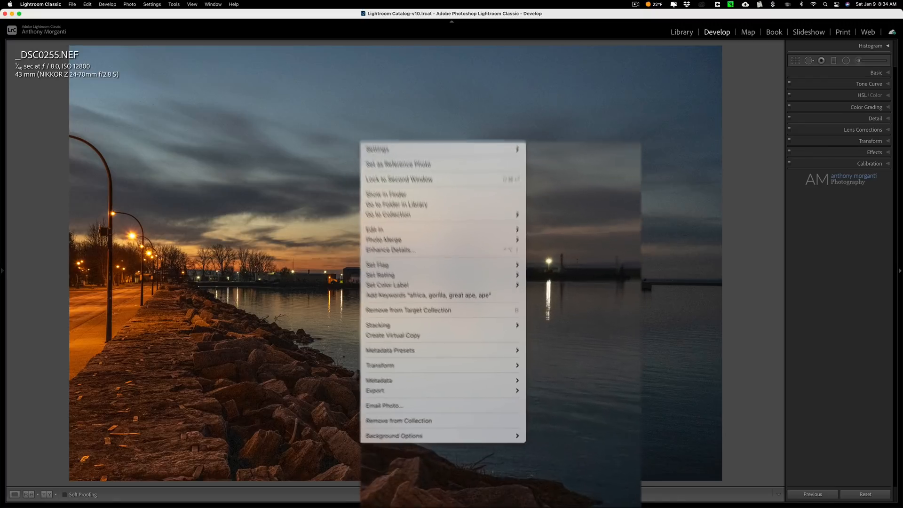
mouse_move(334, 140)
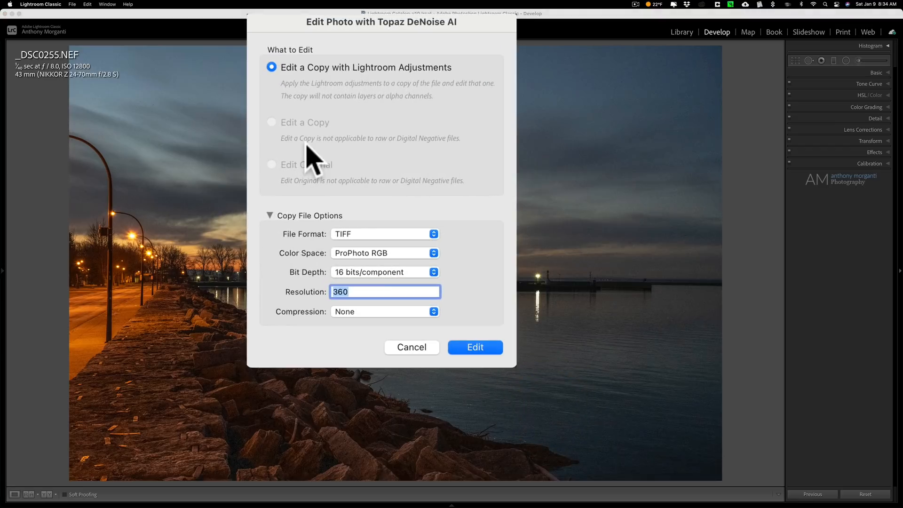
mouse_move(366, 268)
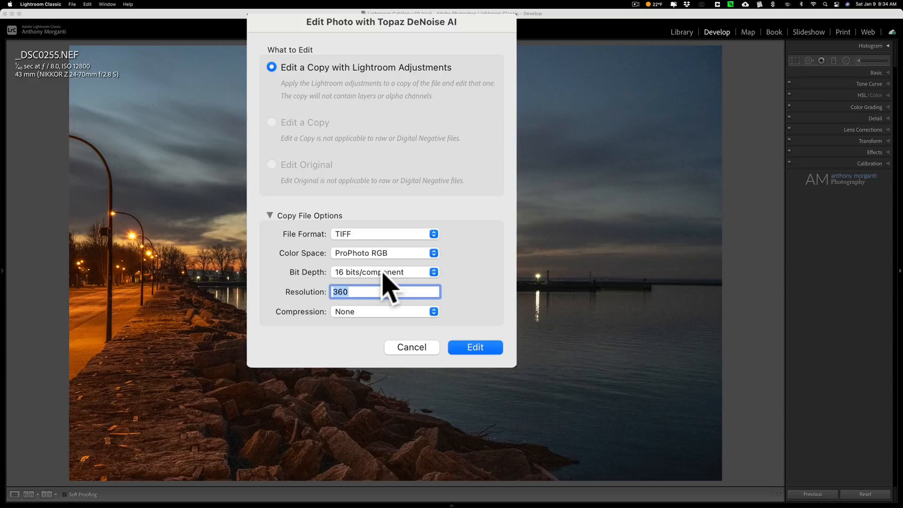
click(380, 292)
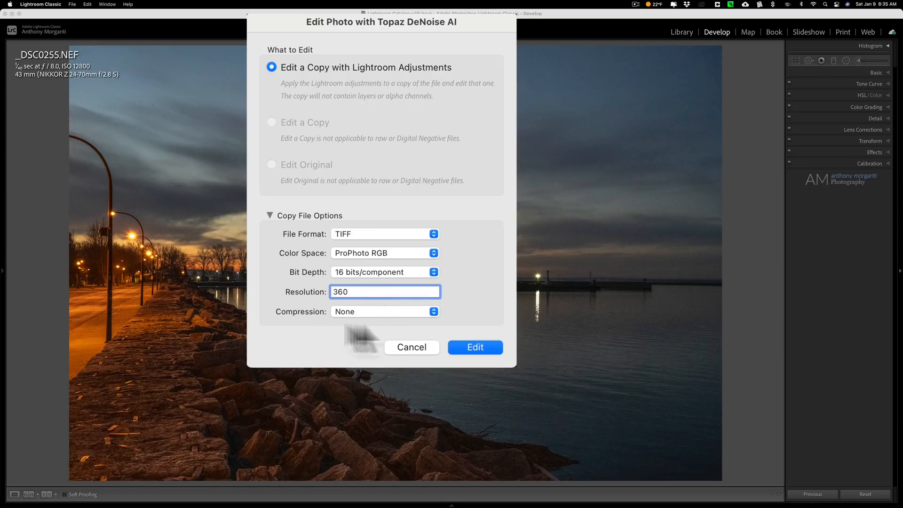
click(475, 347)
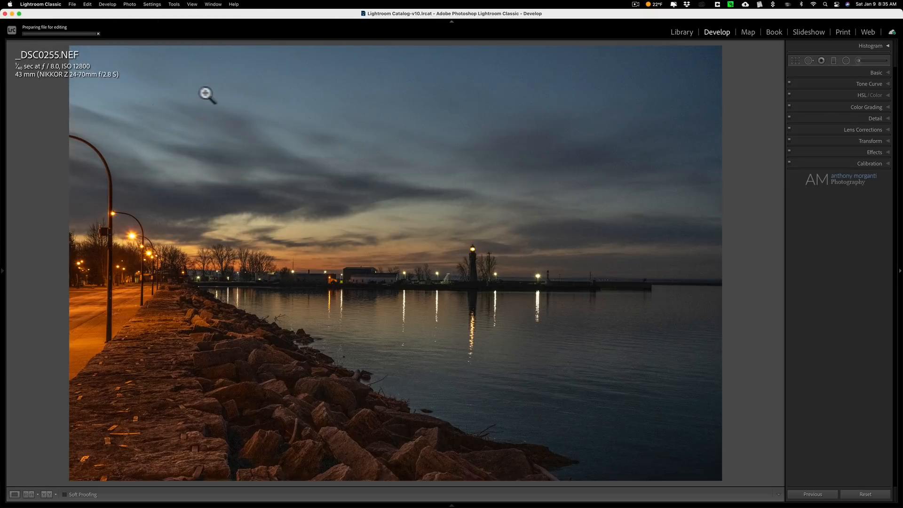
mouse_move(399, 195)
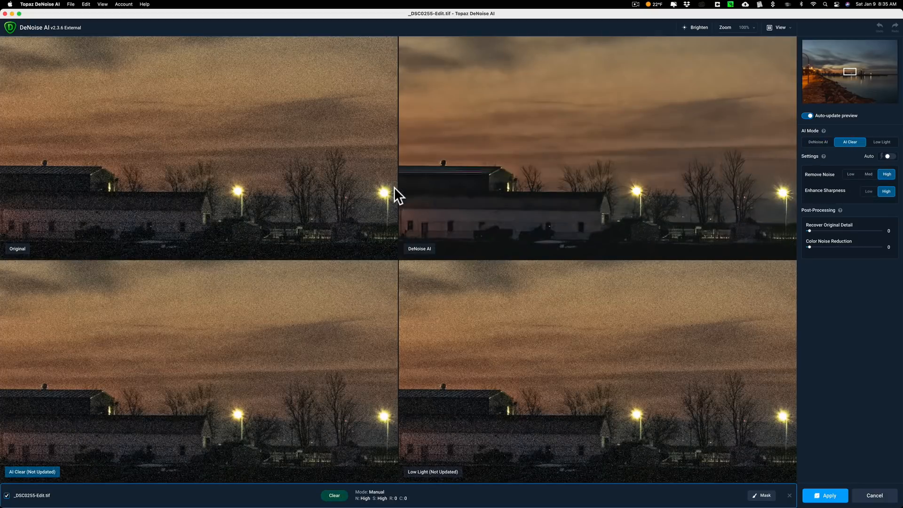
Step: Select the DeNoise AI model, keeping Remove Noise 75 and Enhance Sharpness 34
click(881, 142)
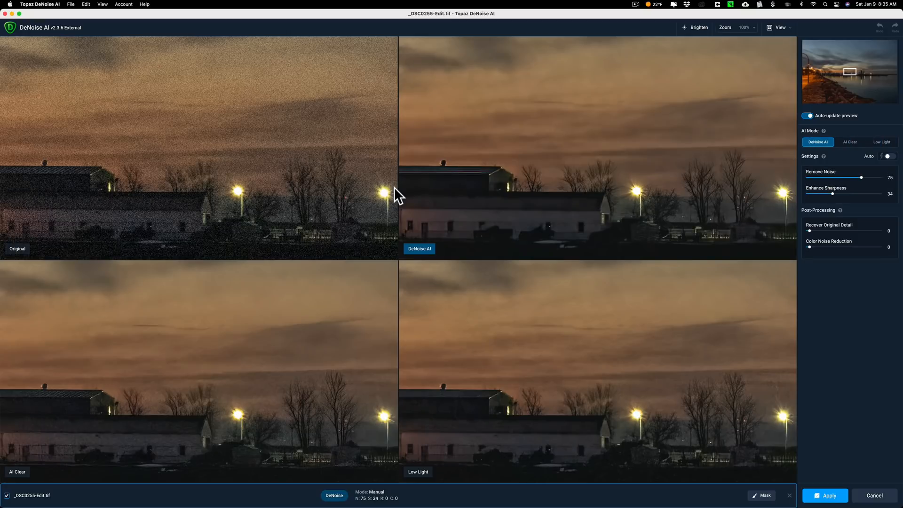
mouse_move(194, 143)
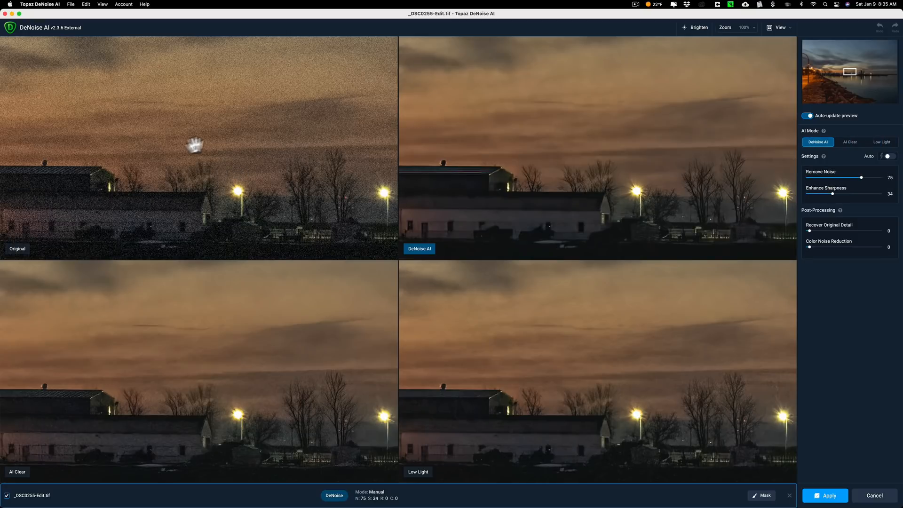
mouse_move(300, 157)
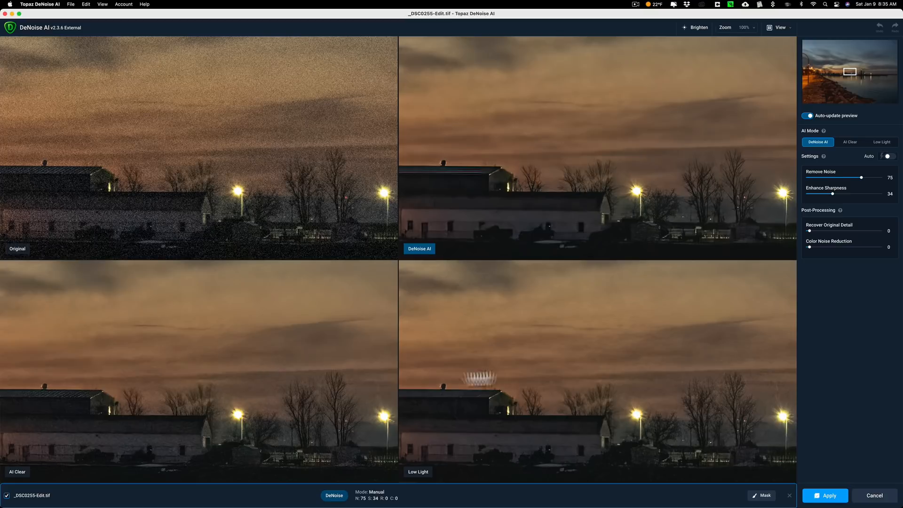
mouse_move(860, 85)
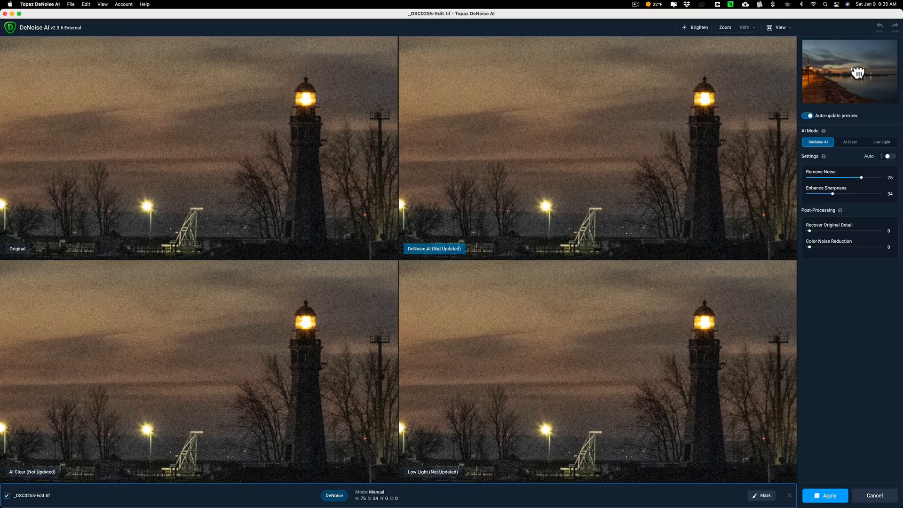
click(858, 71)
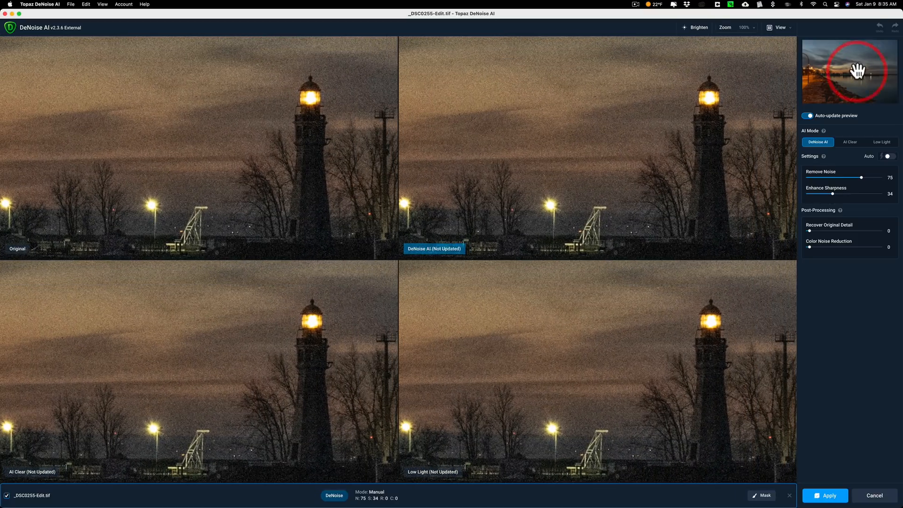
click(882, 142)
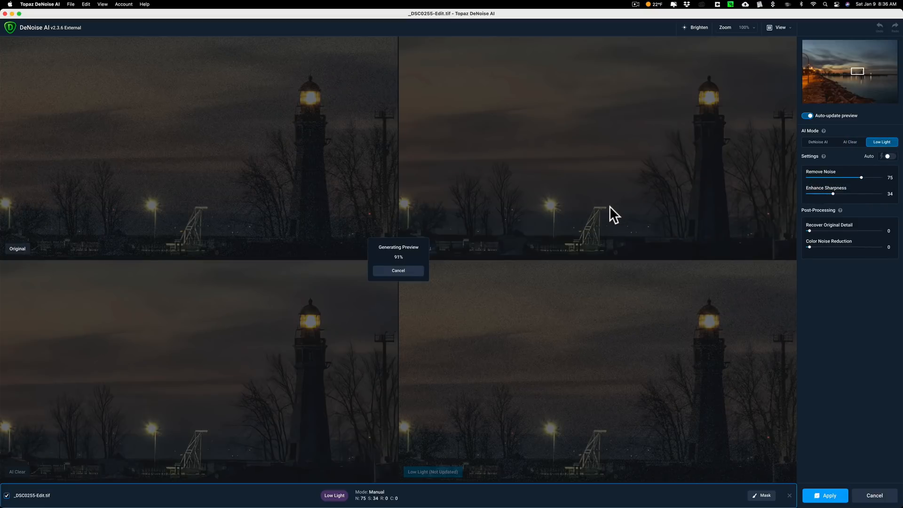
click(817, 142)
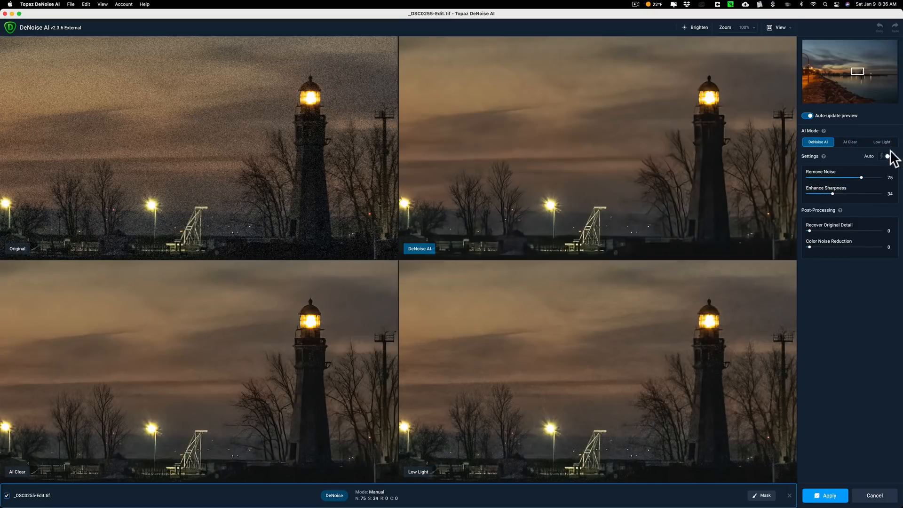
mouse_move(892, 158)
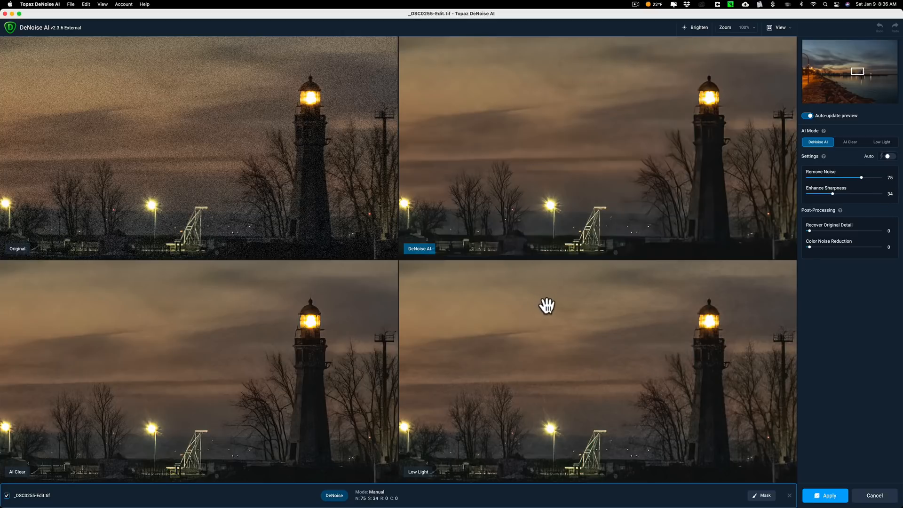
mouse_move(504, 182)
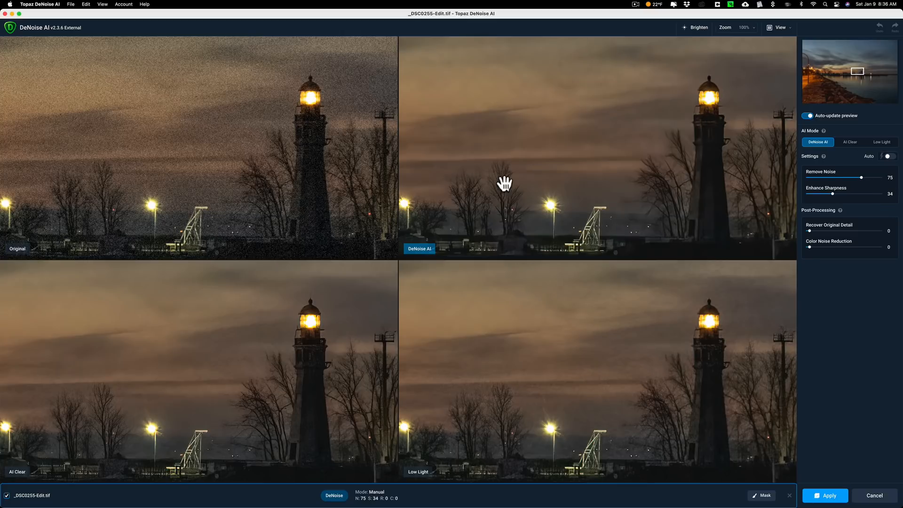
mouse_move(614, 134)
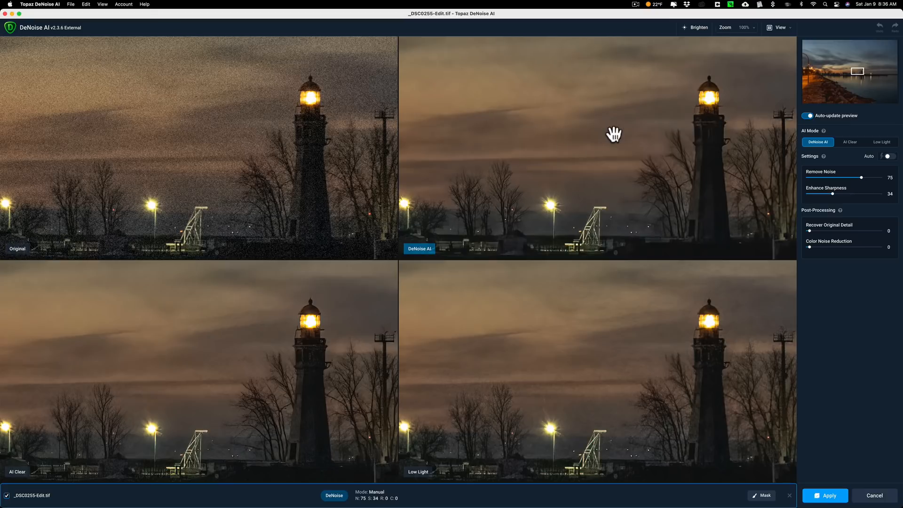
mouse_move(607, 152)
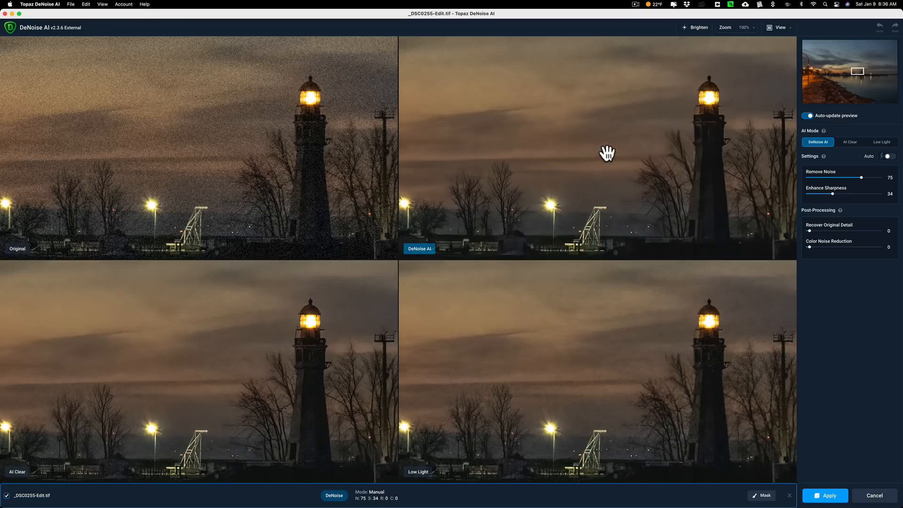
mouse_move(615, 156)
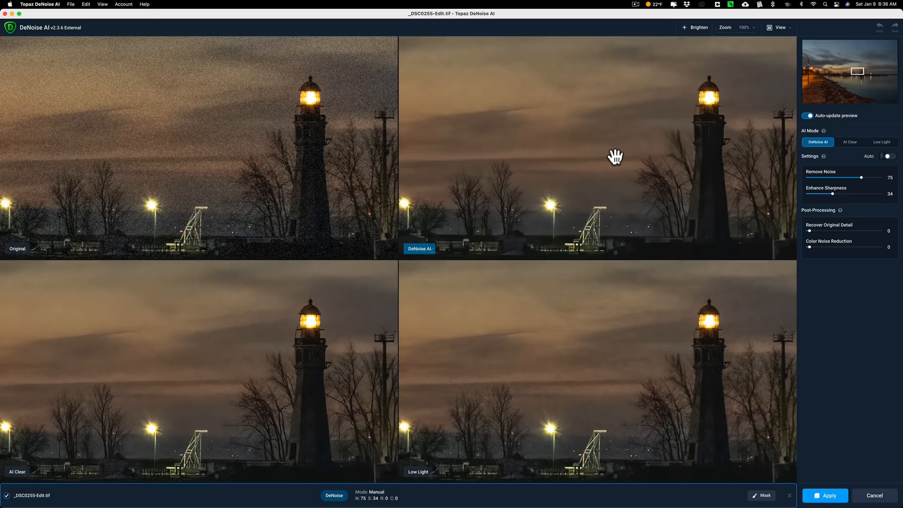
mouse_move(568, 370)
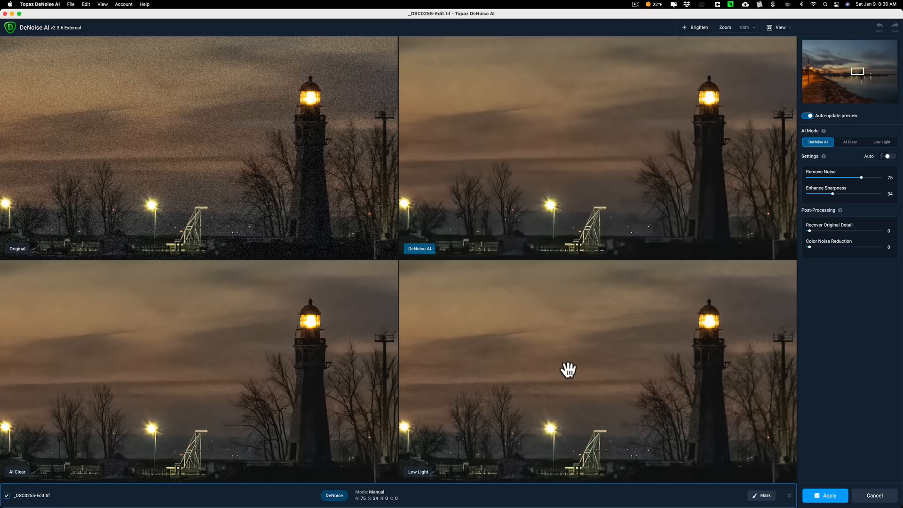
mouse_move(722, 392)
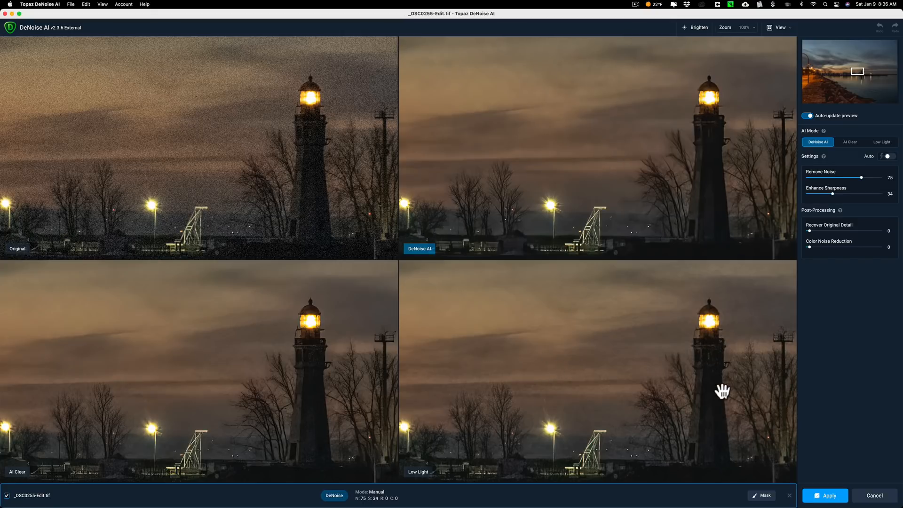
Step: Test the Low Light model, then return to DeNoise AI with Remove Noise raised to 90
click(880, 142)
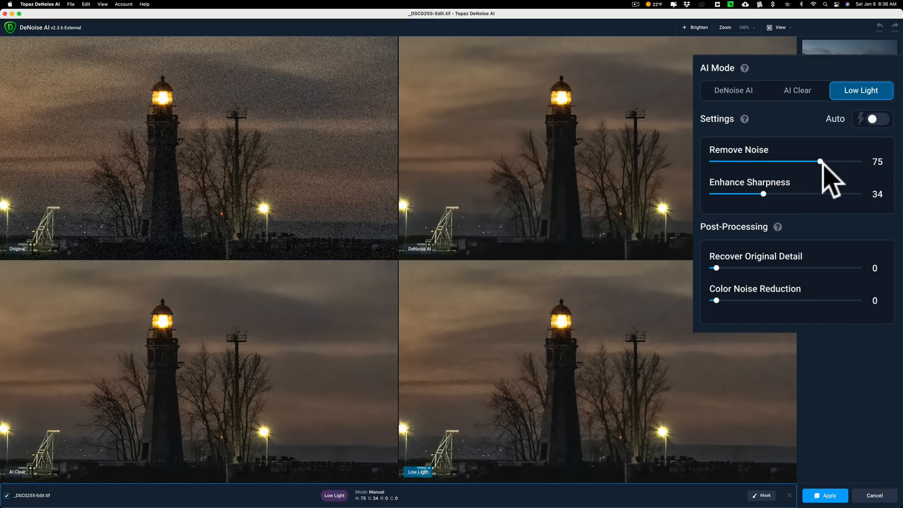
mouse_move(842, 144)
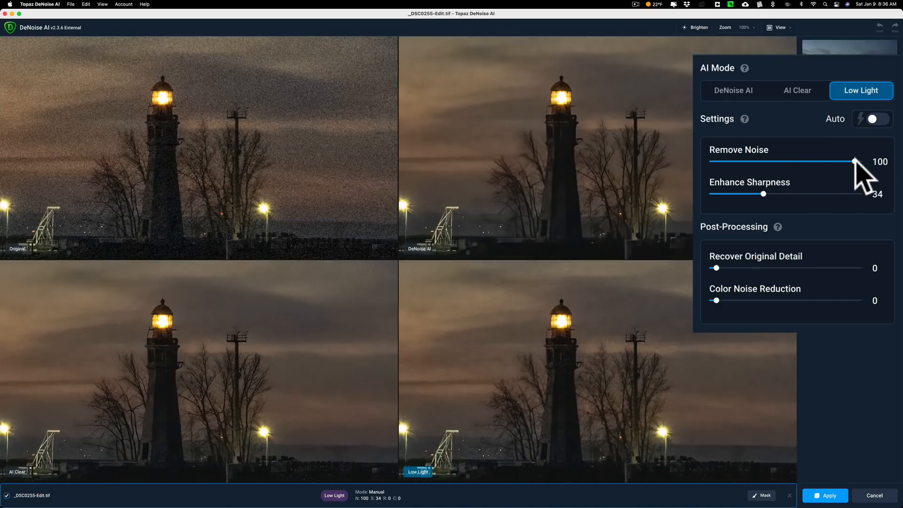
mouse_move(547, 381)
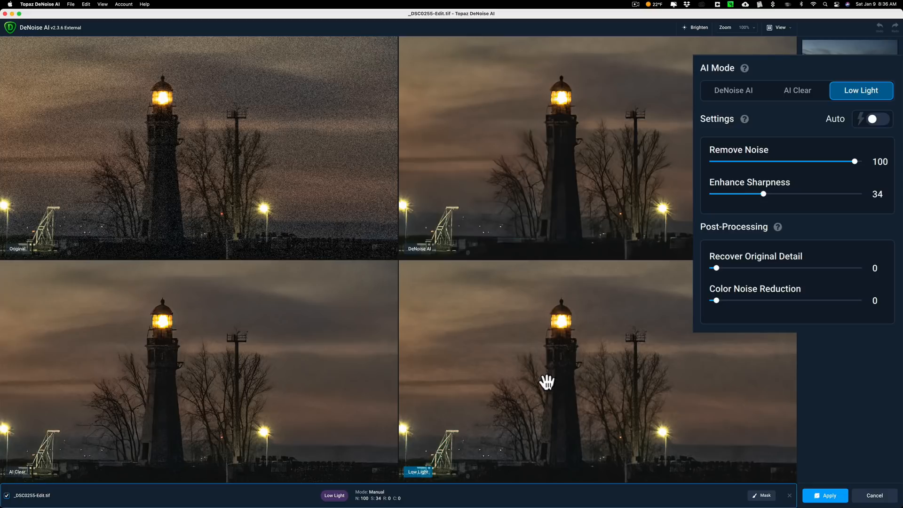
mouse_move(554, 401)
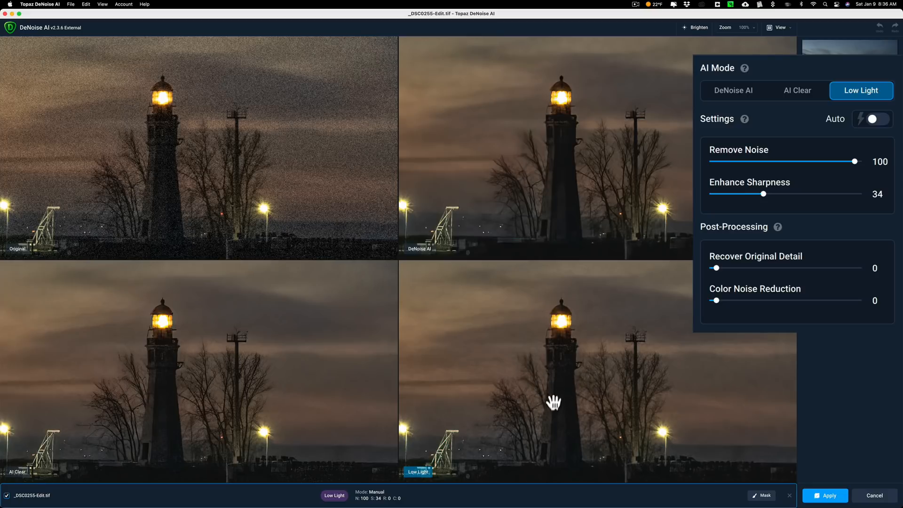
mouse_move(774, 138)
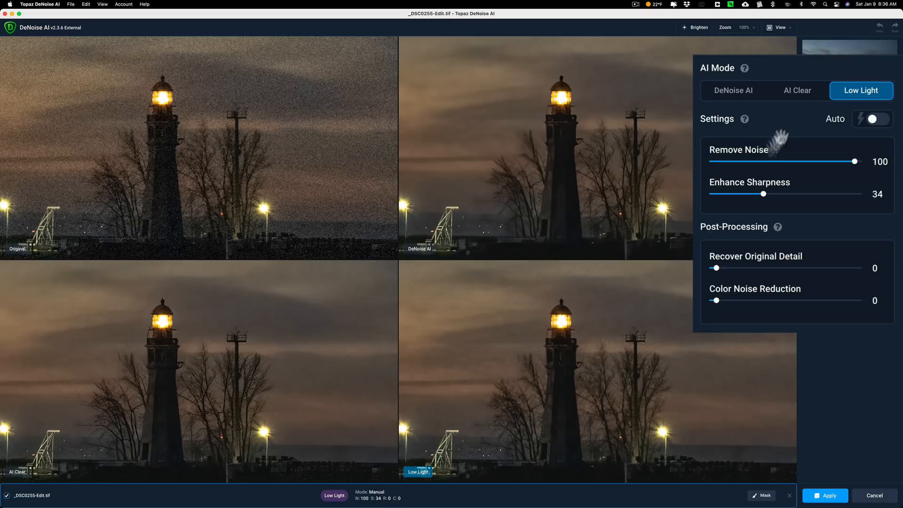
click(733, 90)
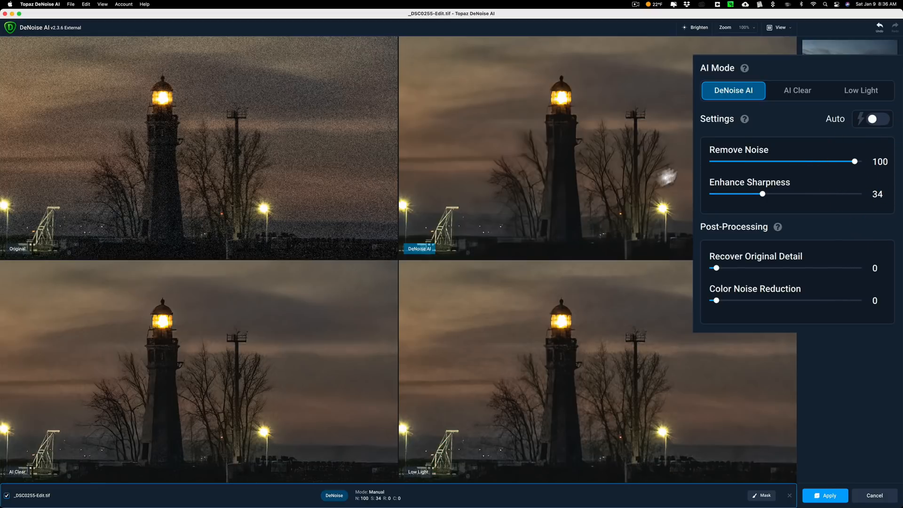
mouse_move(567, 332)
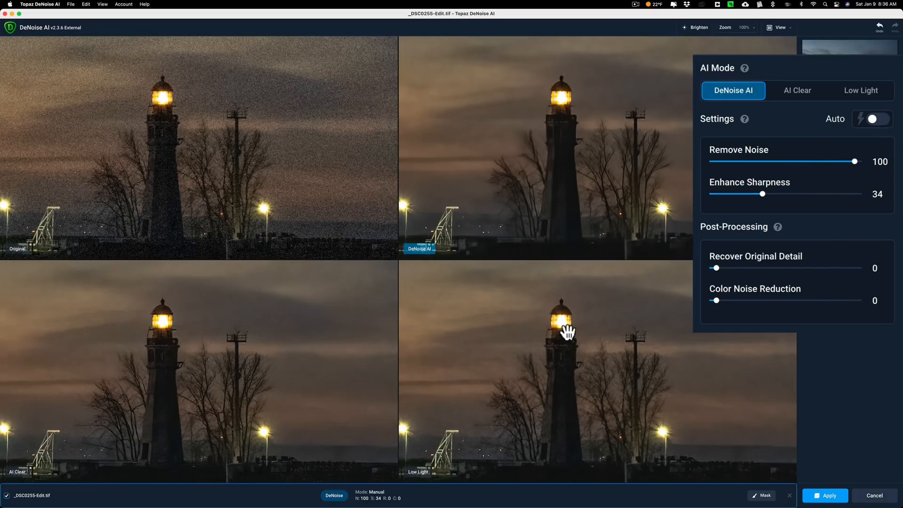
mouse_move(557, 413)
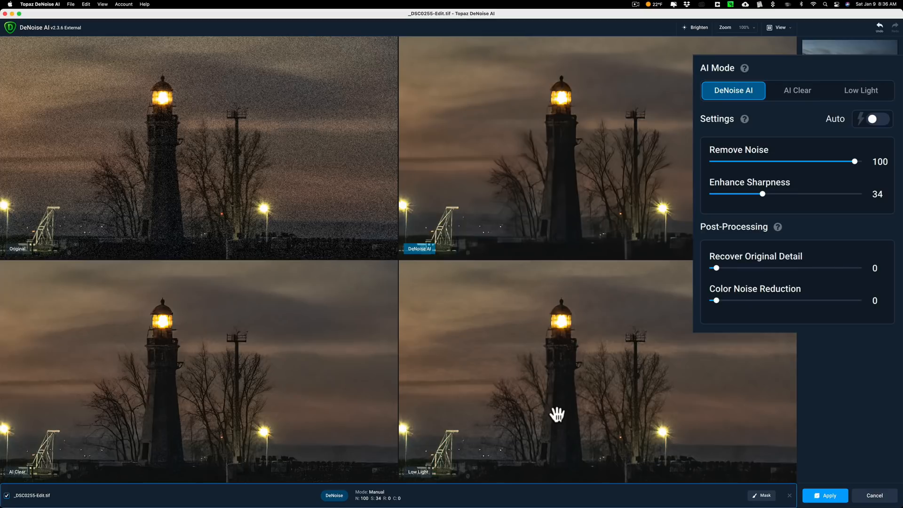
mouse_move(498, 327)
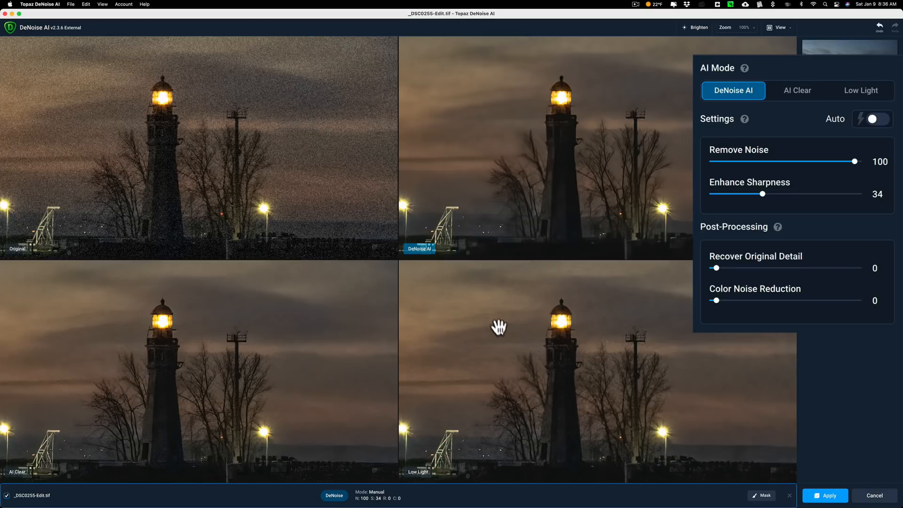
mouse_move(488, 293)
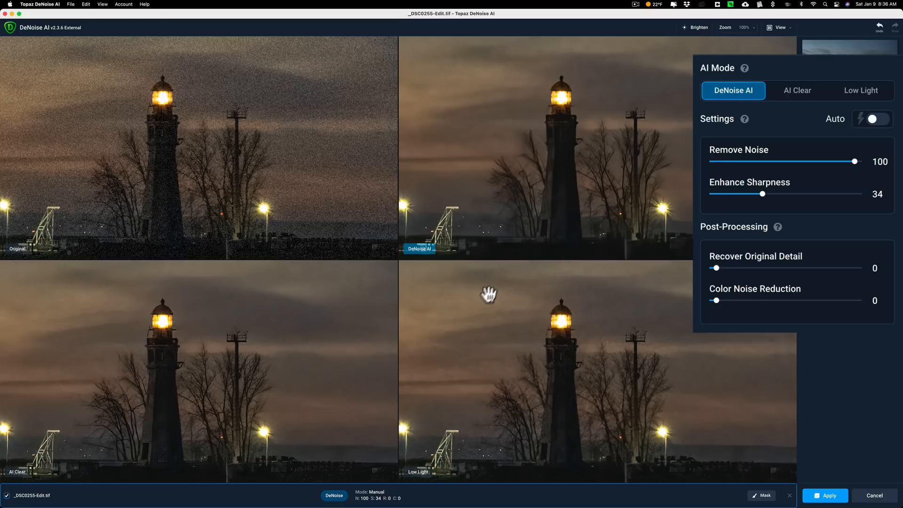
mouse_move(838, 169)
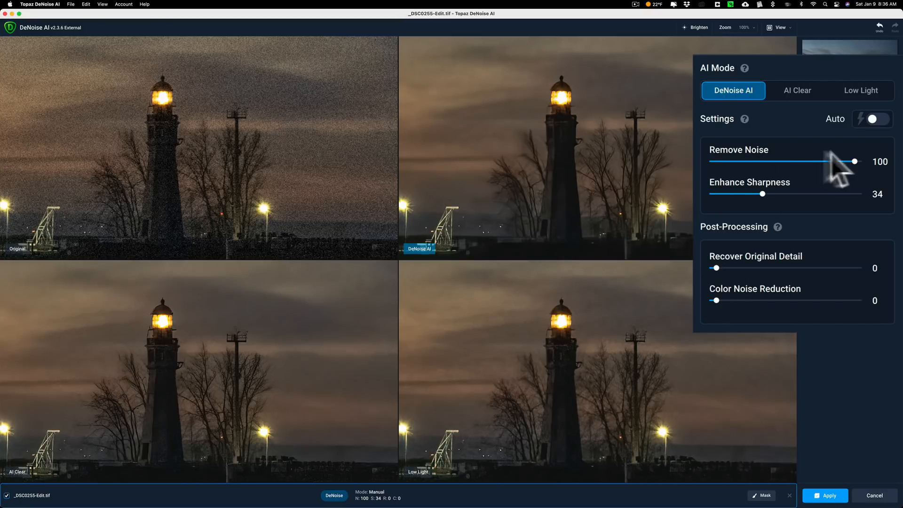
mouse_move(861, 176)
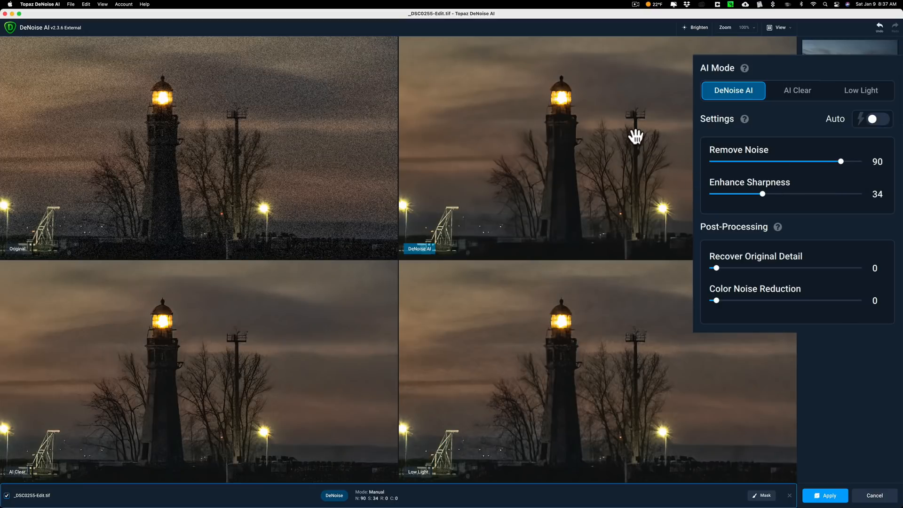
mouse_move(508, 171)
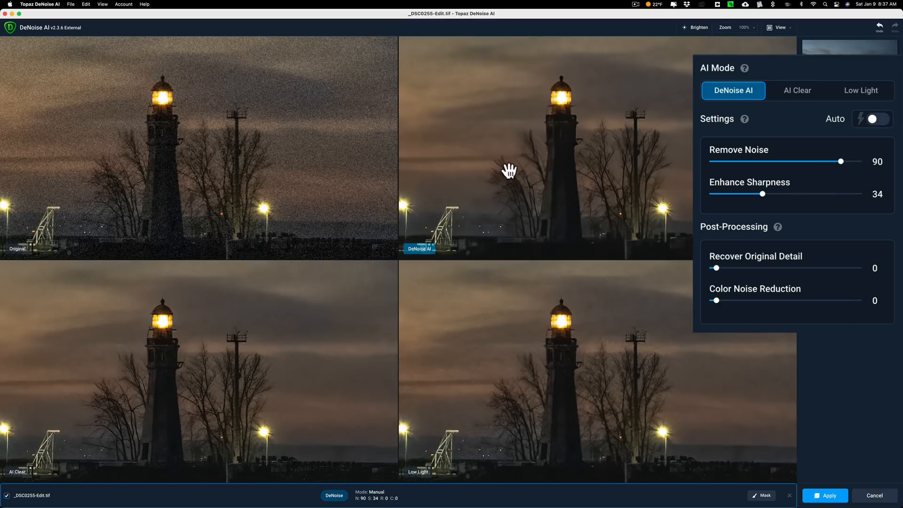
mouse_move(528, 143)
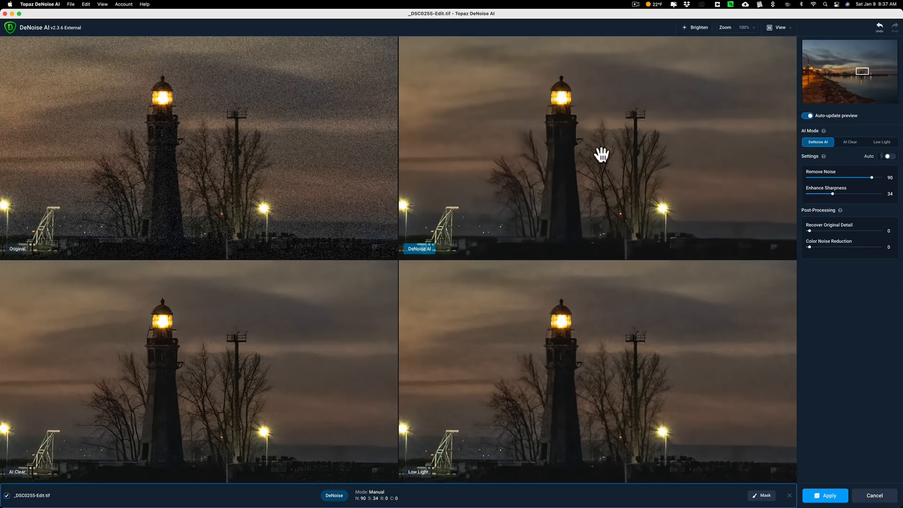
mouse_move(394, 253)
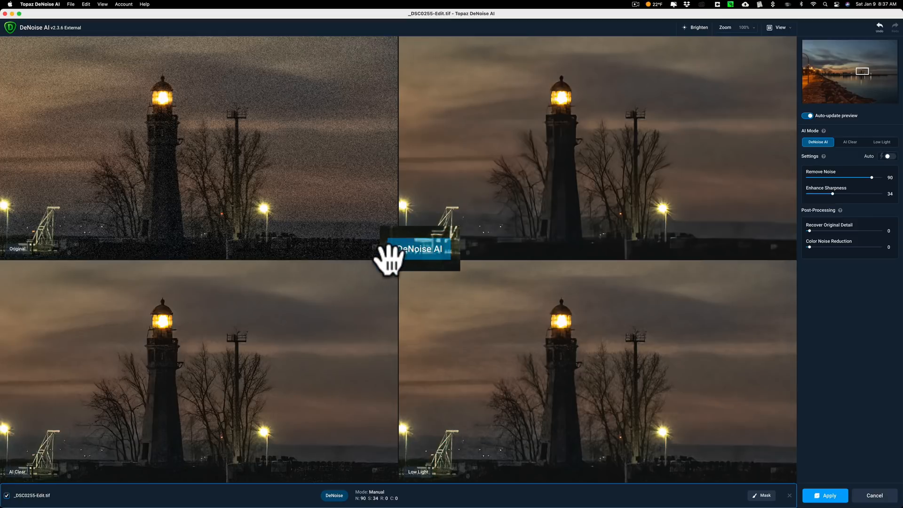
mouse_move(23, 475)
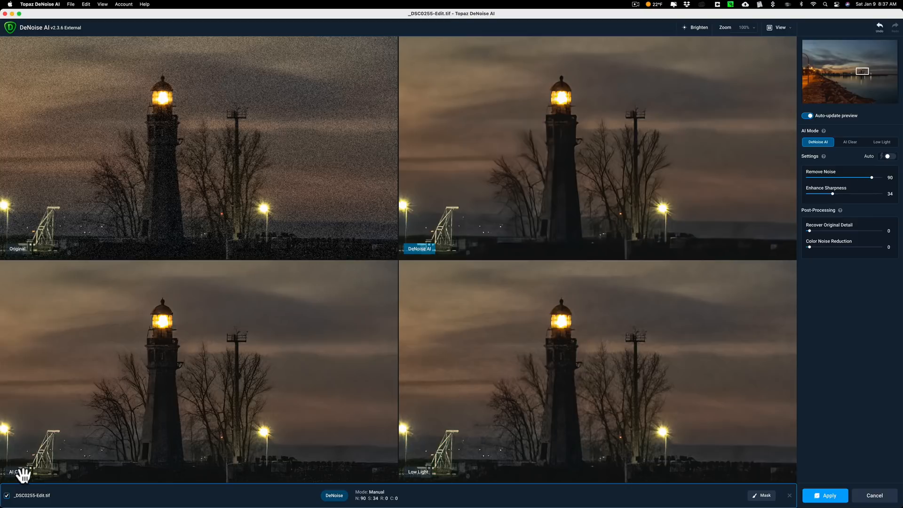
mouse_move(411, 480)
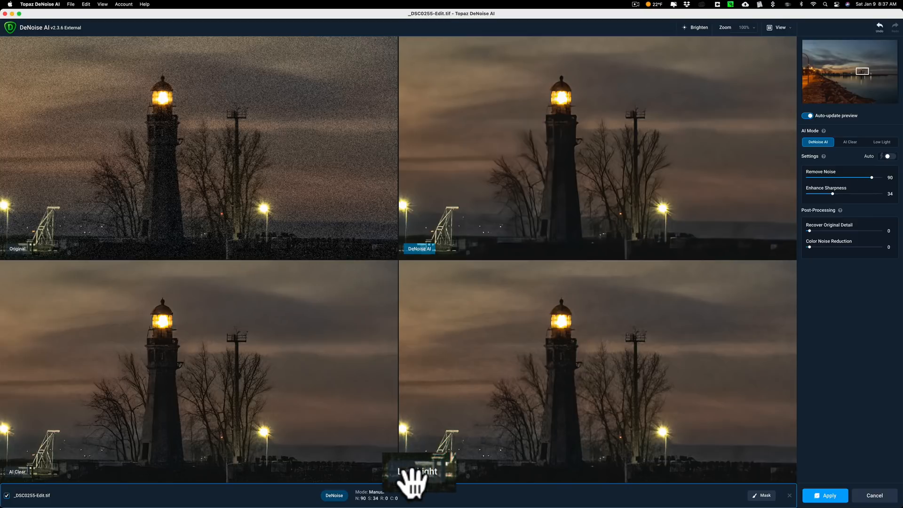
mouse_move(498, 225)
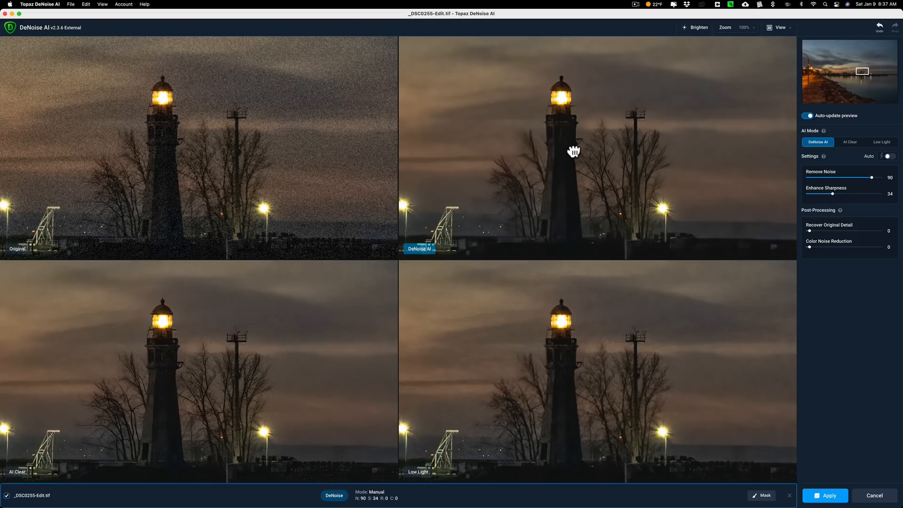
mouse_move(809, 158)
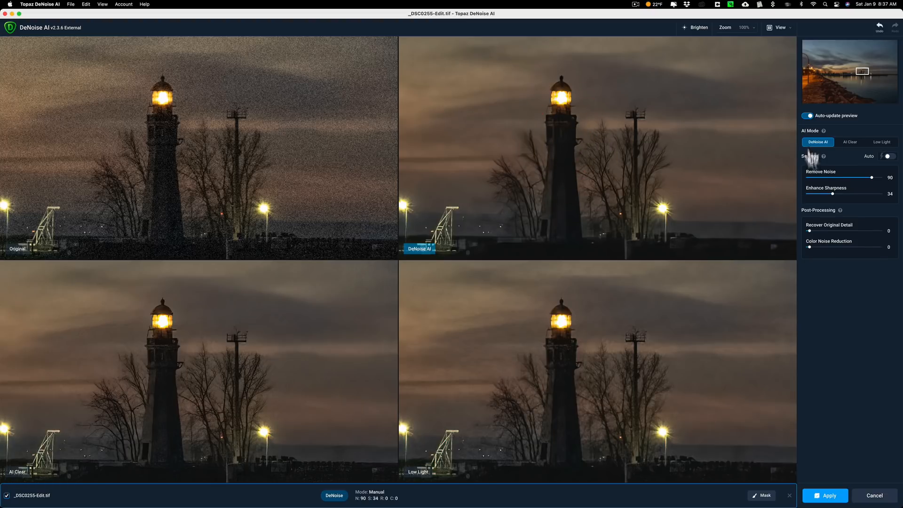
Step: Apply the denoise and return to Lightroom's Develop module with _DSC0255-Edit.tif selected
click(825, 495)
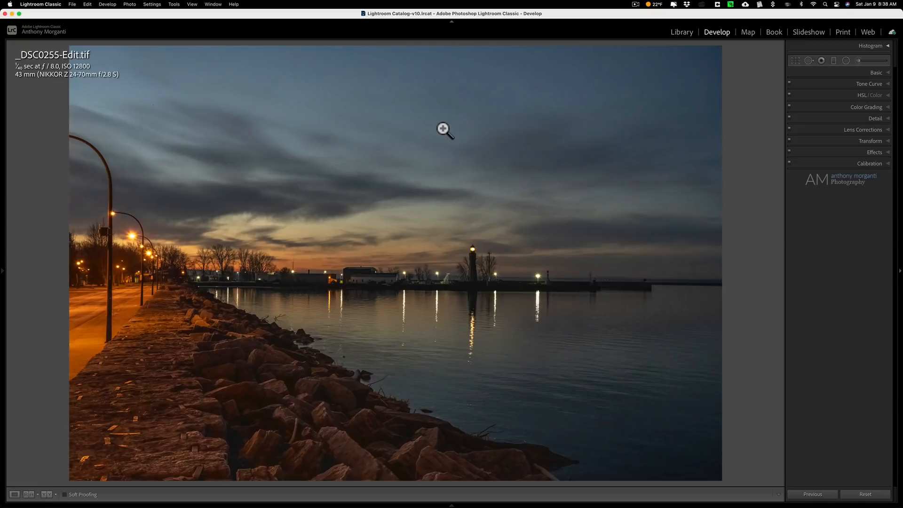
mouse_move(364, 325)
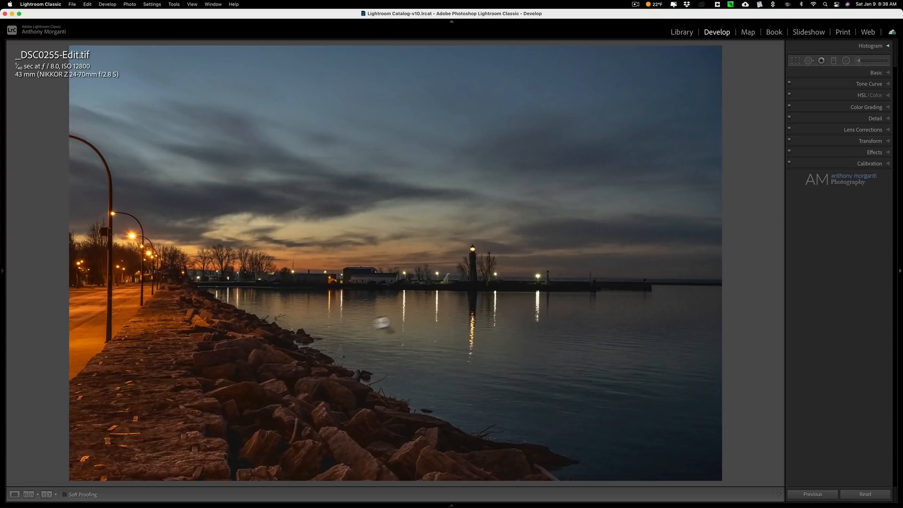
Step: Set Texture to -18 and Clarity to -43 in the Basic panel's Presence section
click(875, 72)
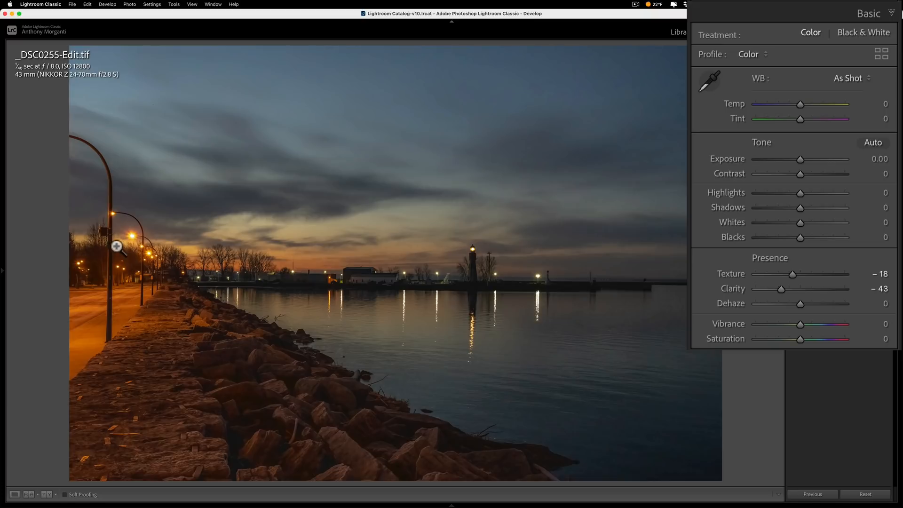
mouse_move(132, 236)
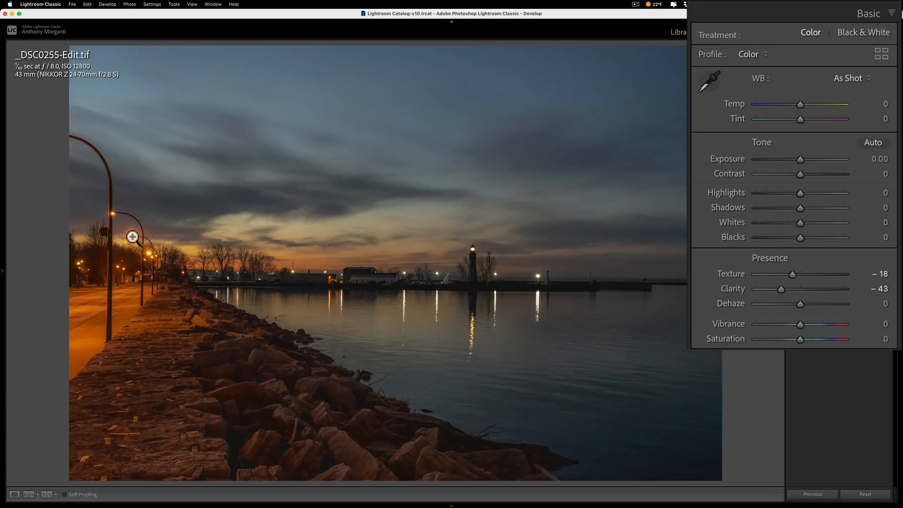
mouse_move(446, 293)
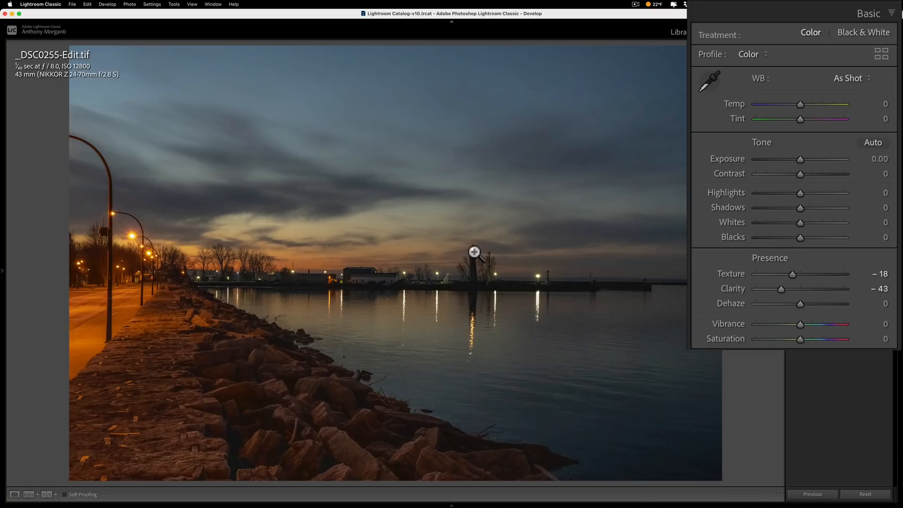
mouse_move(545, 240)
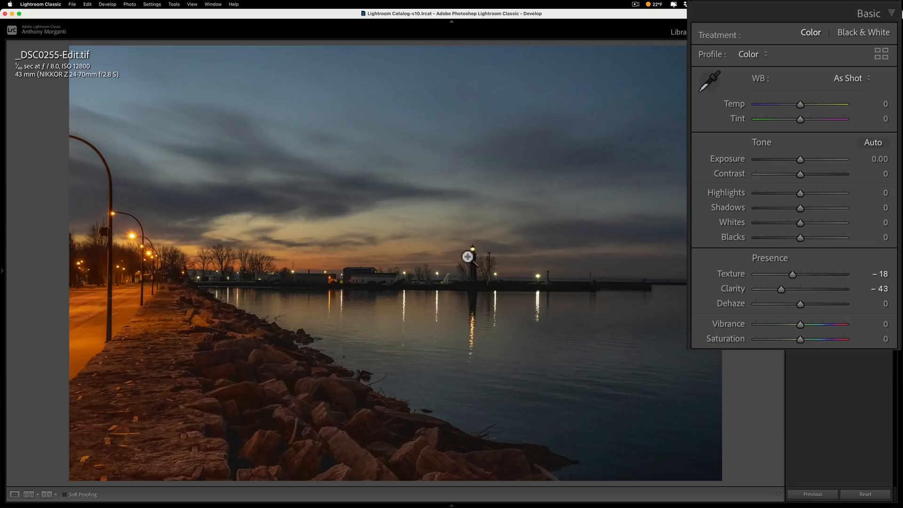
mouse_move(475, 253)
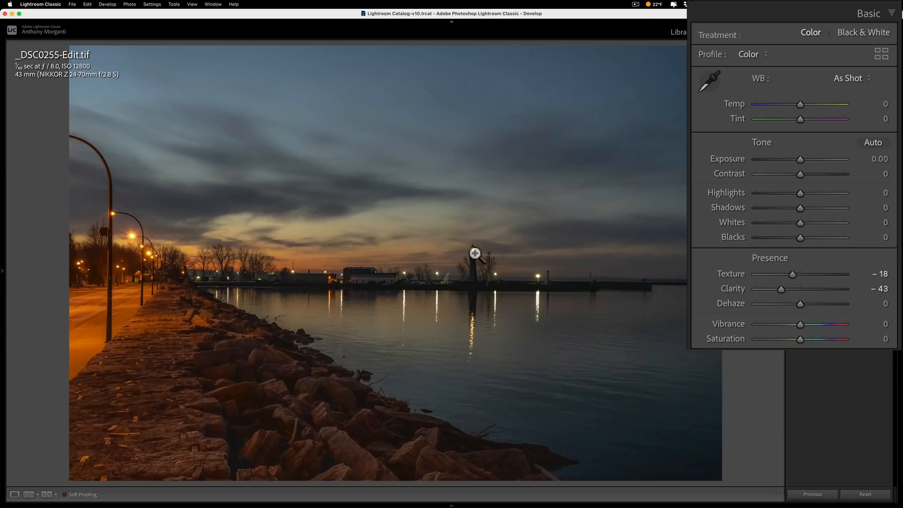
mouse_move(541, 287)
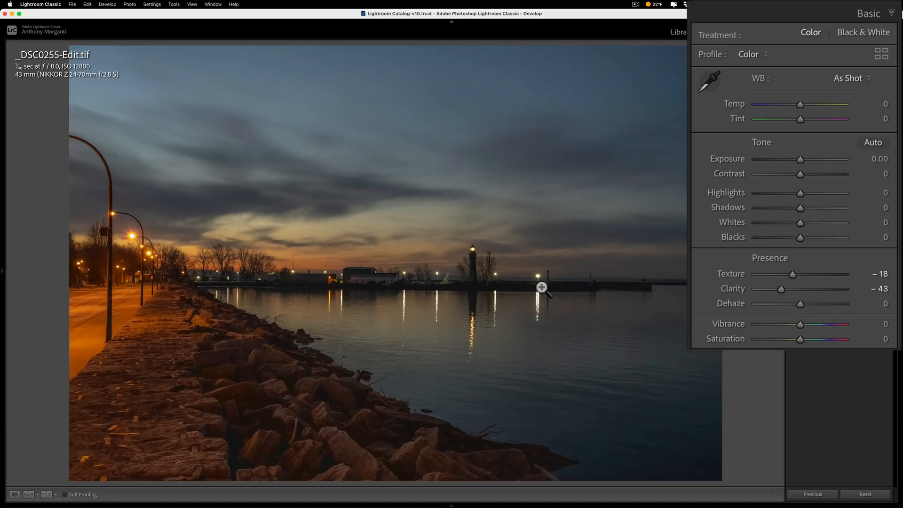
mouse_move(480, 256)
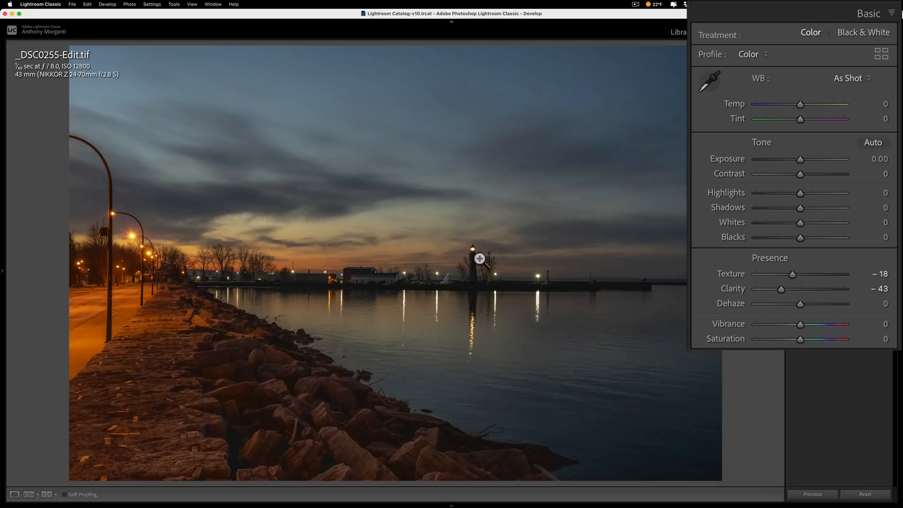
mouse_move(97, 84)
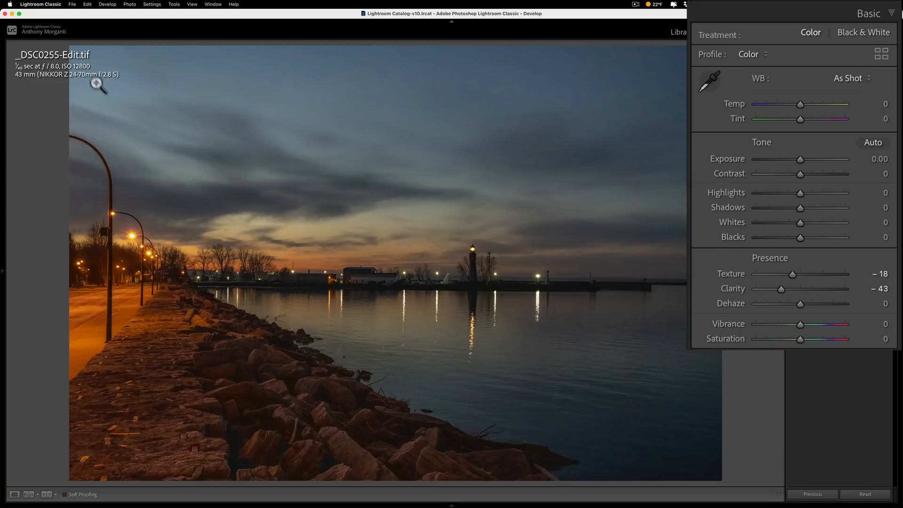
mouse_move(94, 72)
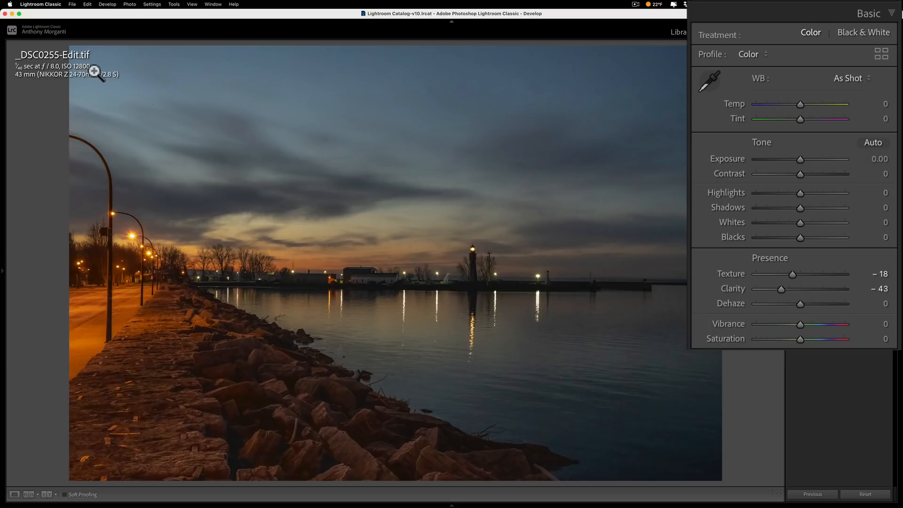
mouse_move(57, 77)
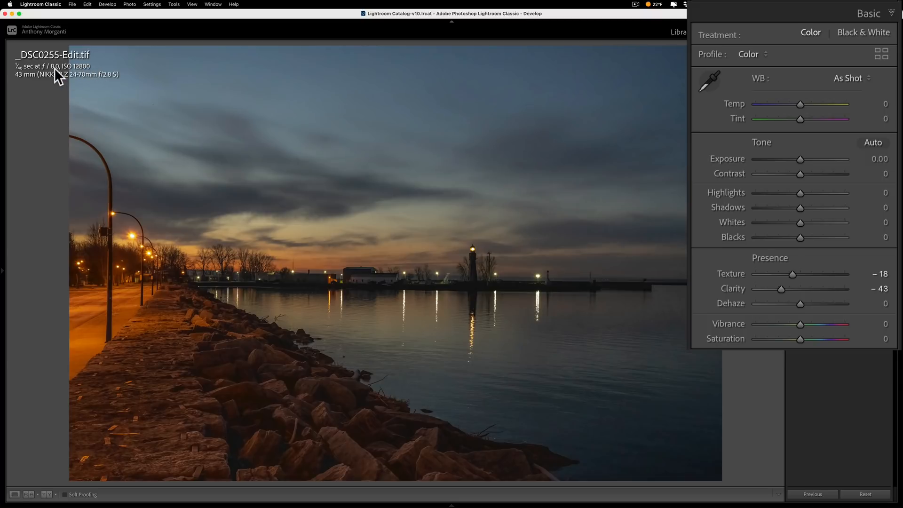
mouse_move(23, 75)
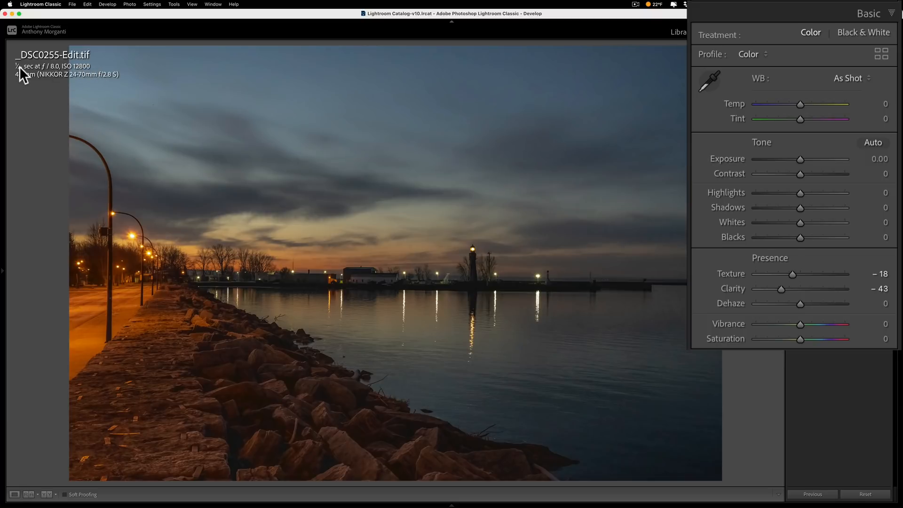
mouse_move(54, 77)
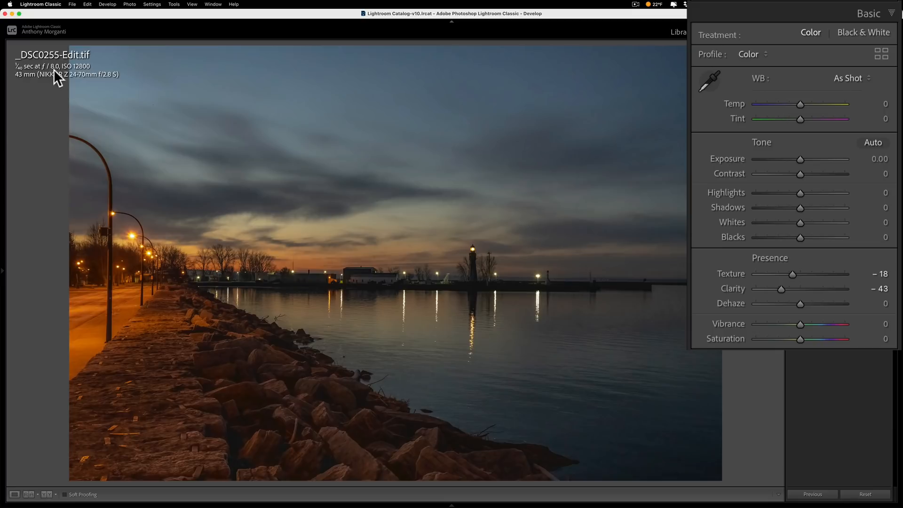
mouse_move(12, 78)
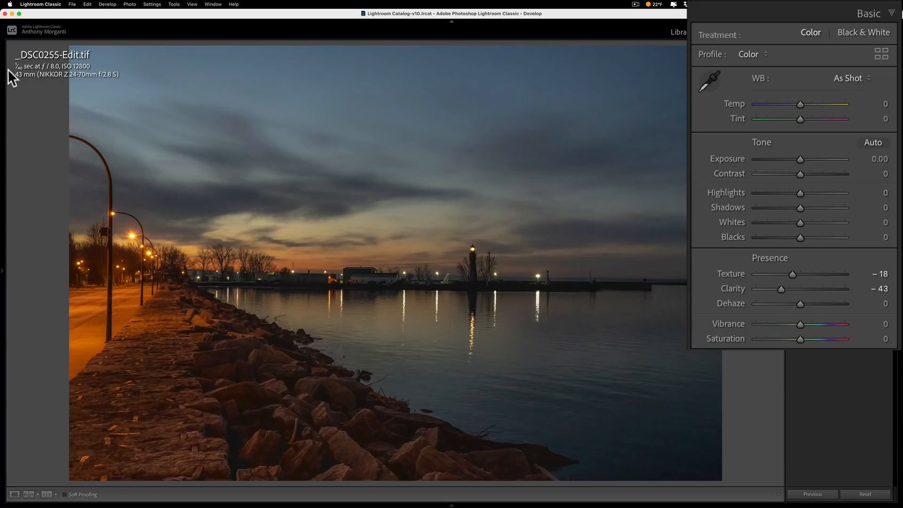
mouse_move(28, 79)
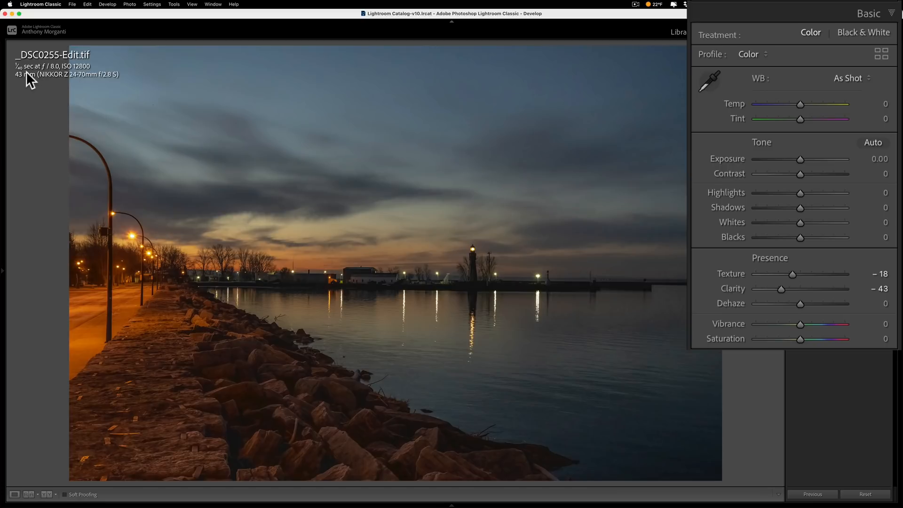
mouse_move(526, 185)
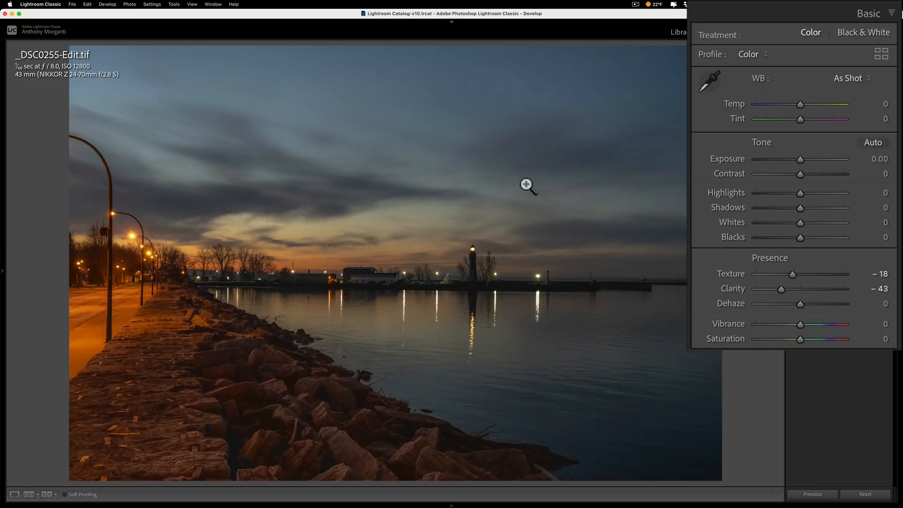
mouse_move(838, 342)
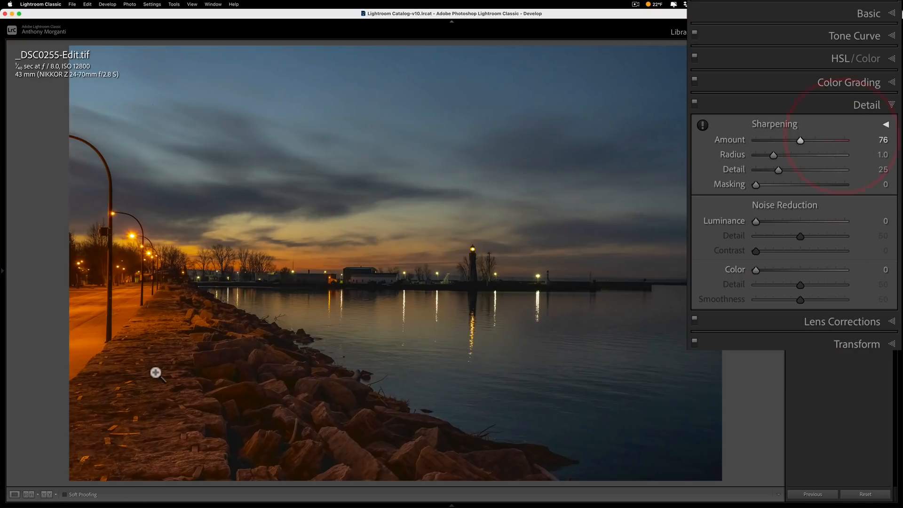
mouse_move(319, 443)
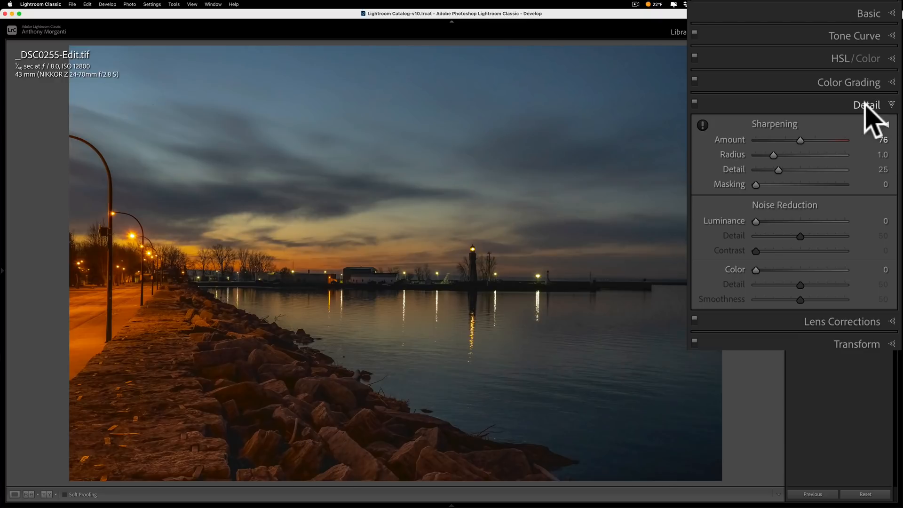
Step: Return to the Basic panel and raise Saturation to +20
click(868, 13)
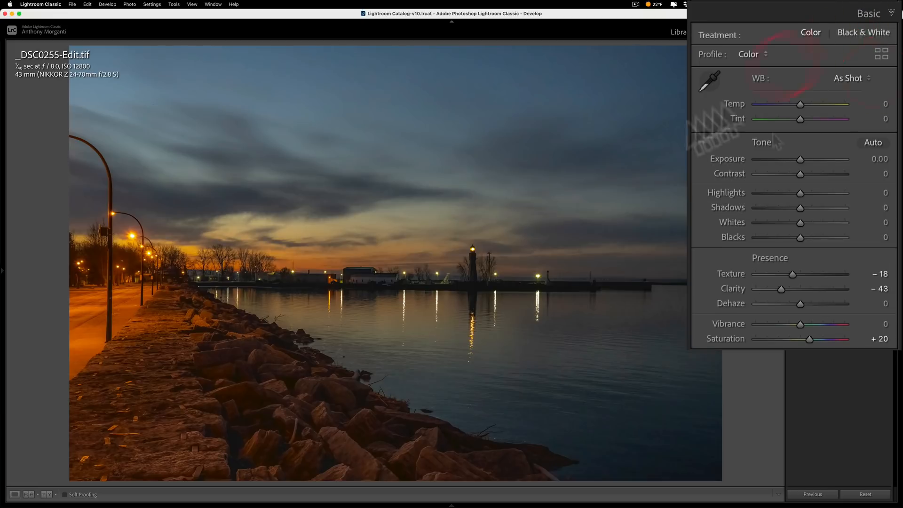
mouse_move(339, 255)
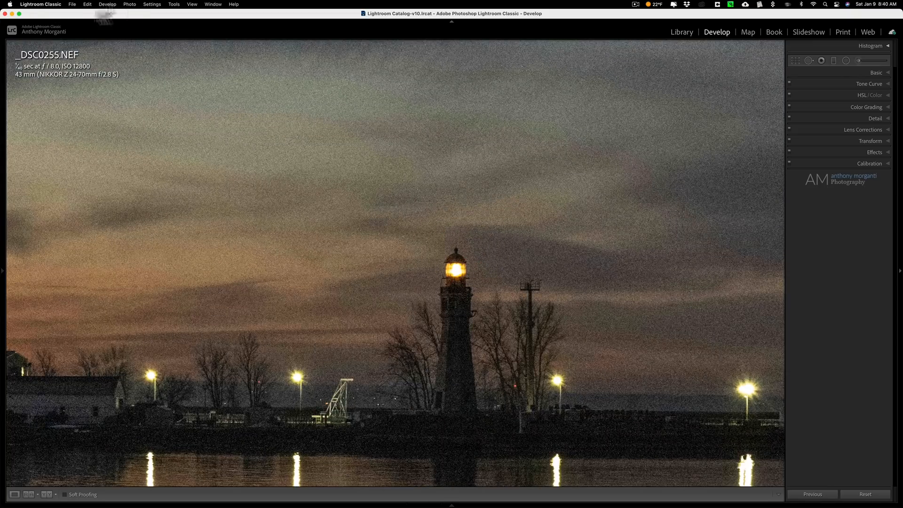
Step: View the original NEF at 100% on the lighthouse, then the Edit.tif with its Basic values shown briefly
click(177, 5)
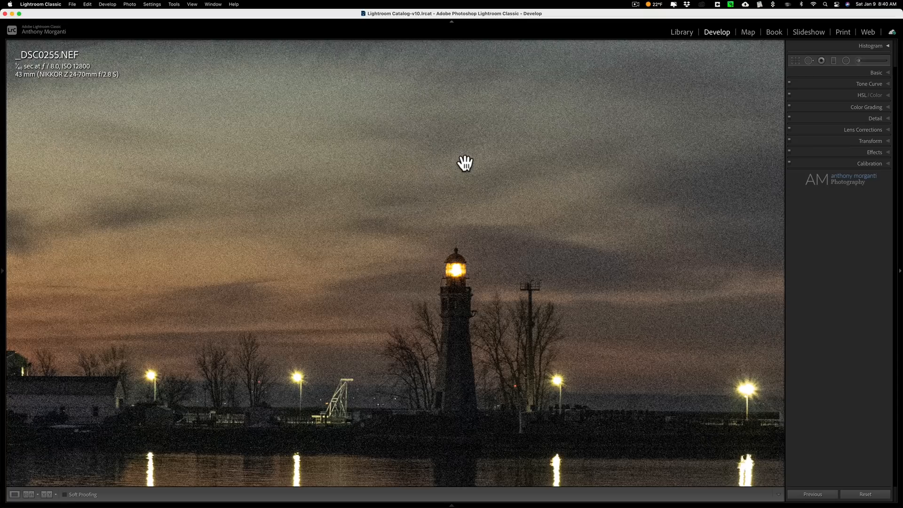
mouse_move(598, 154)
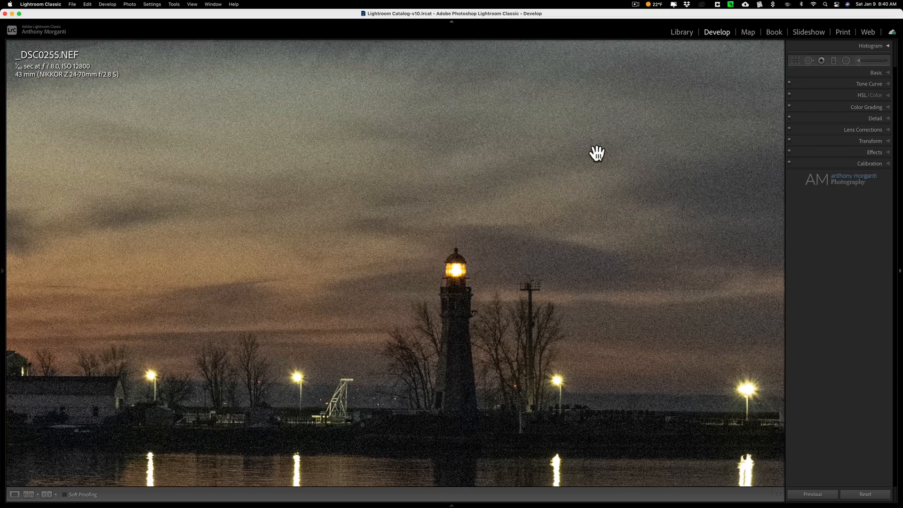
mouse_move(601, 149)
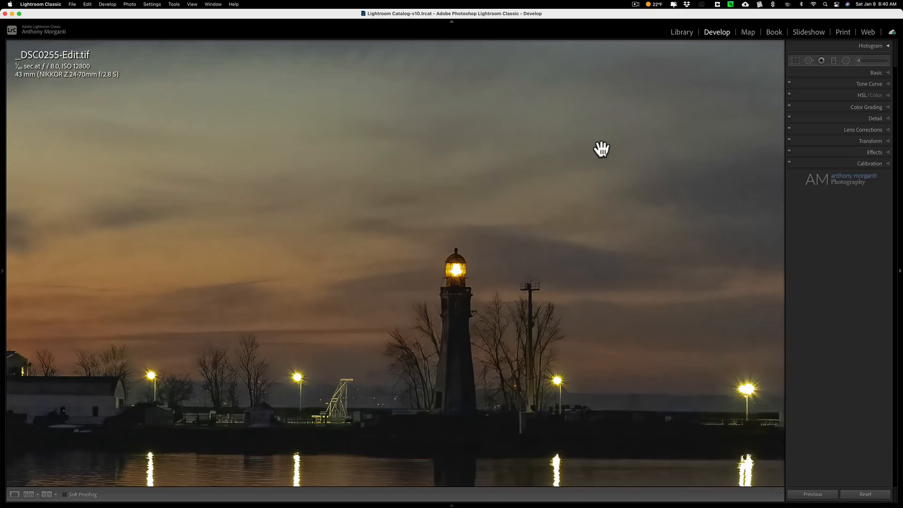
click(876, 72)
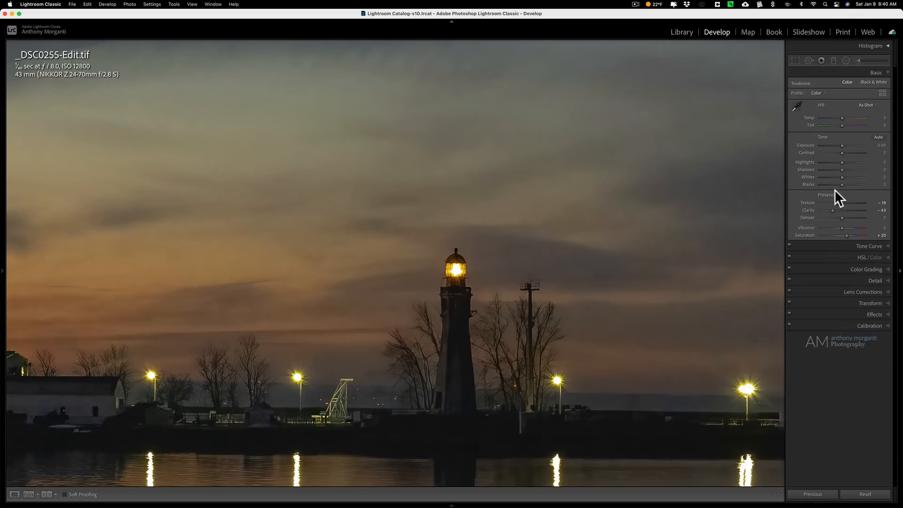
mouse_move(819, 209)
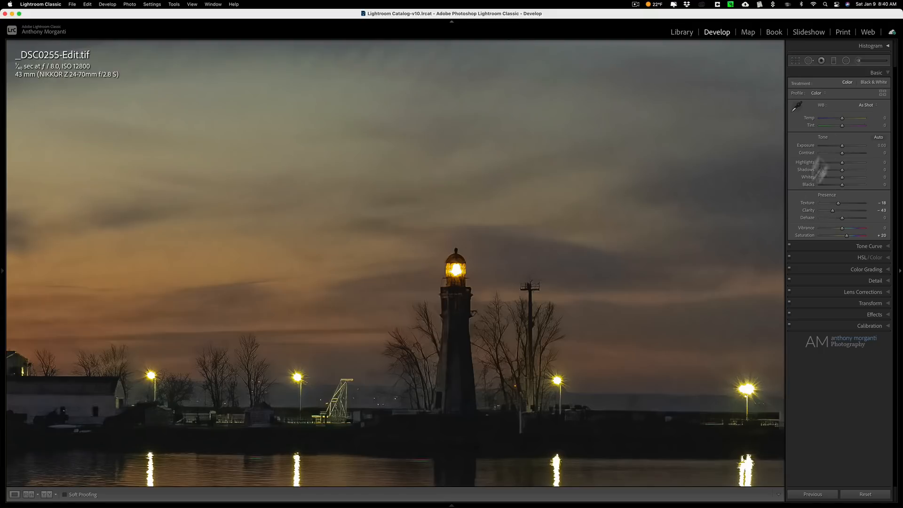
click(875, 73)
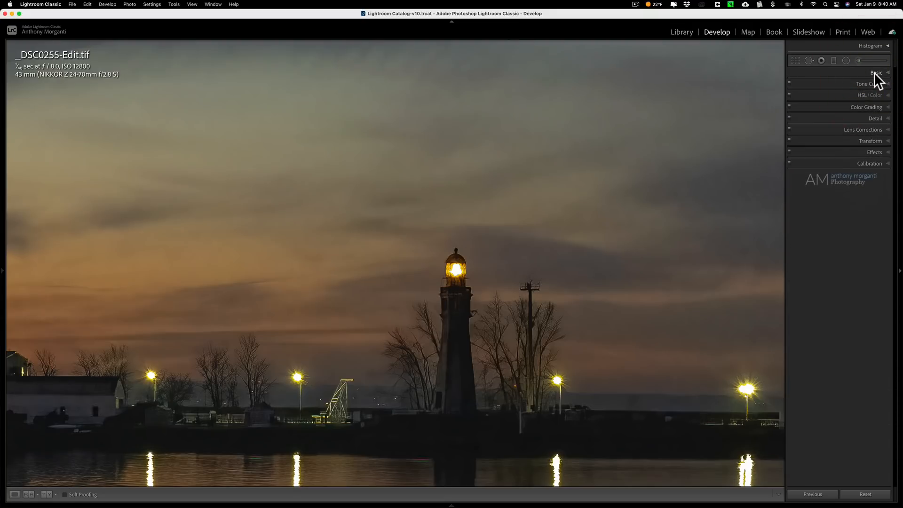